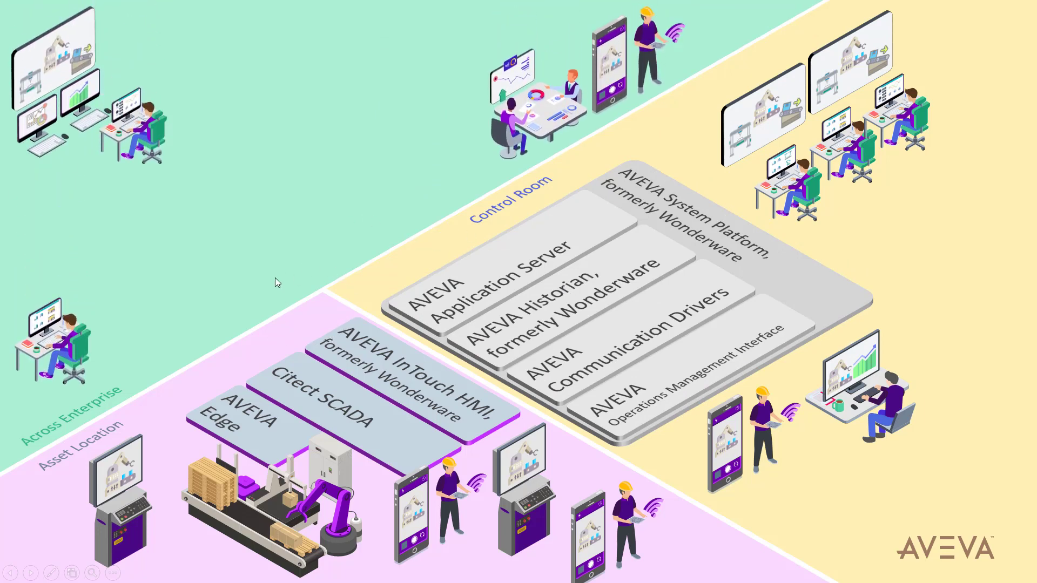
pyautogui.moveTo(379, 285)
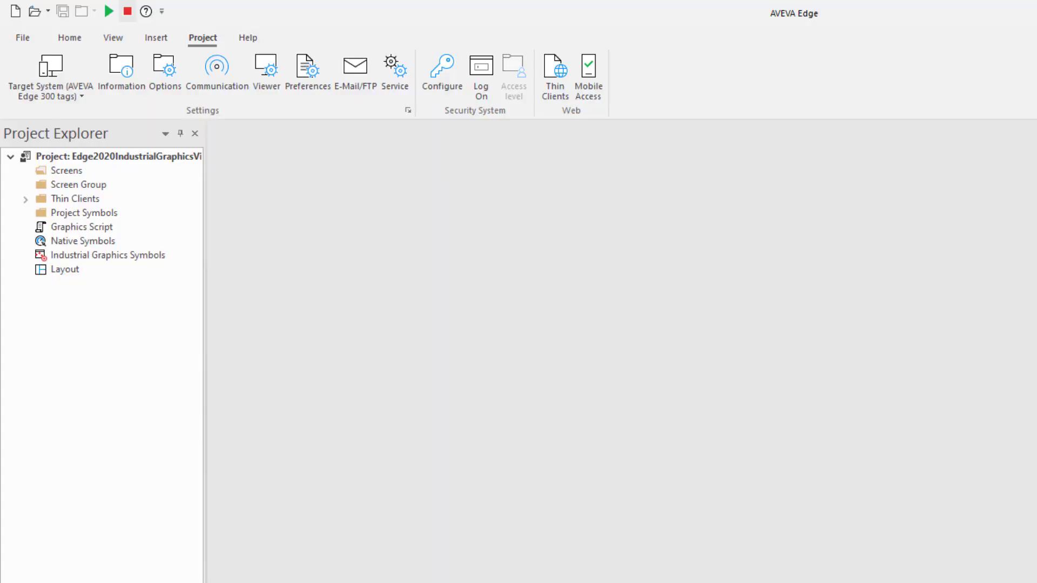
pyautogui.moveTo(708, 470)
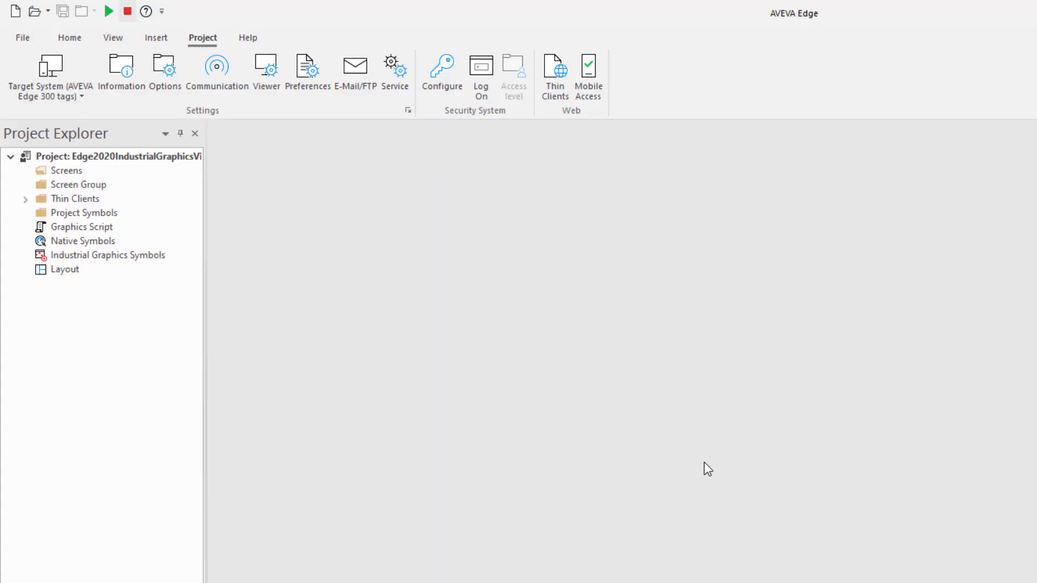
pyautogui.moveTo(185, 480)
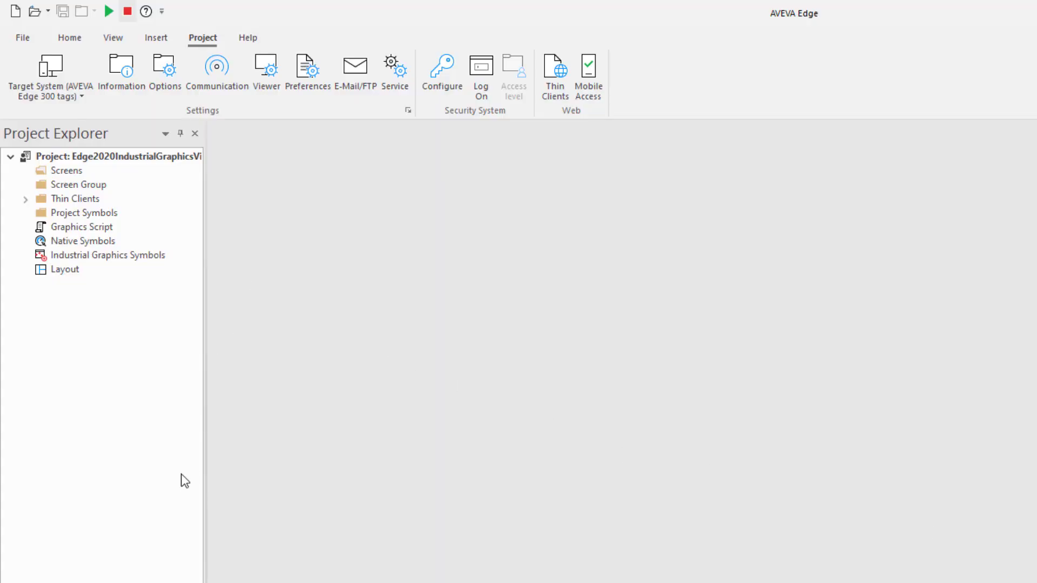
# - Bring up the context menu of Industrial Graphics Symbols in Project Explorer
pyautogui.click(108, 255)
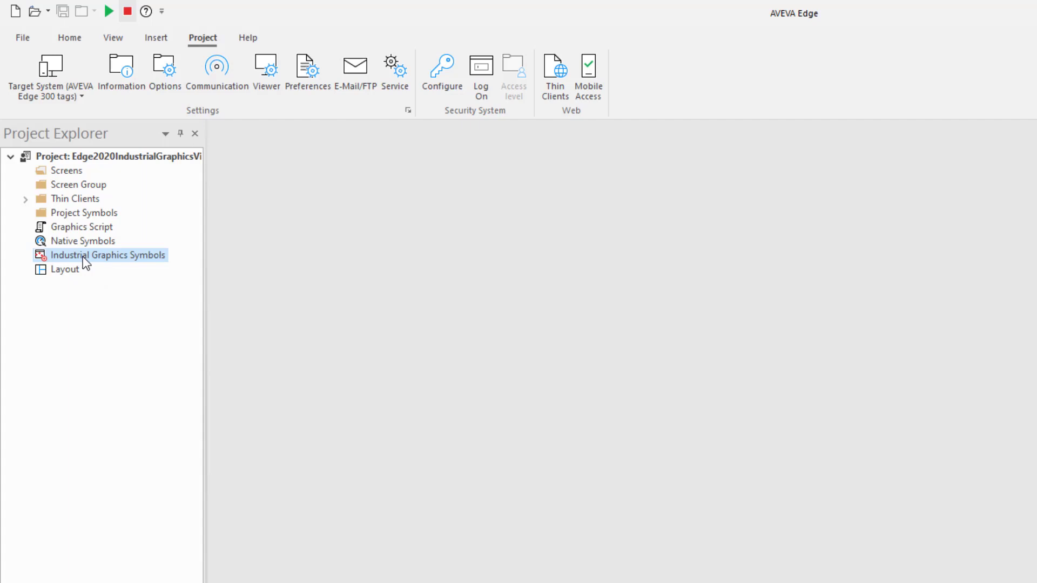
pyautogui.rightClick(109, 255)
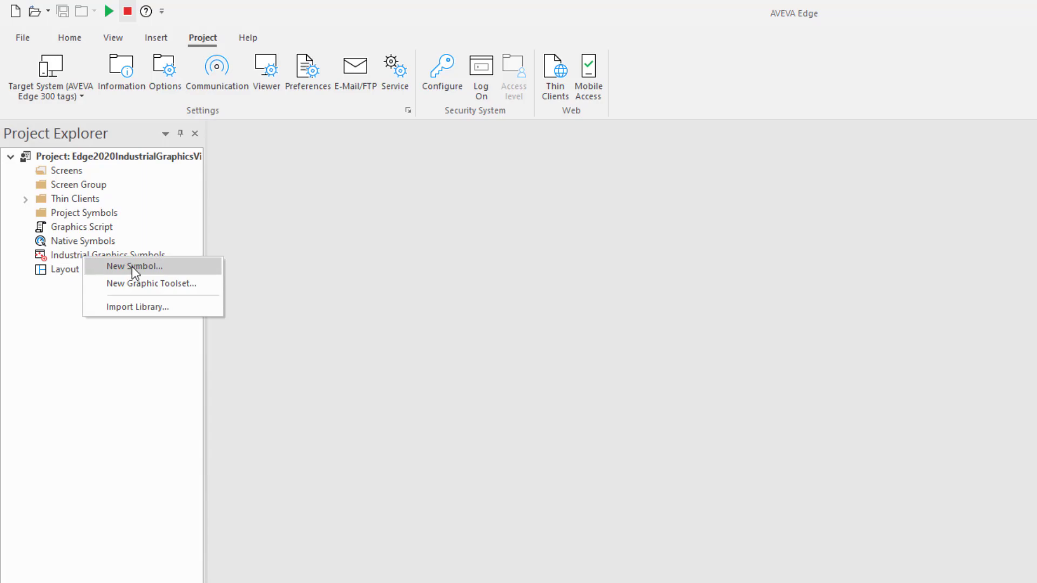
# - Create Symbol_001 with a rectangle and an overlapping ellipse, then save and close it
pyautogui.click(133, 266)
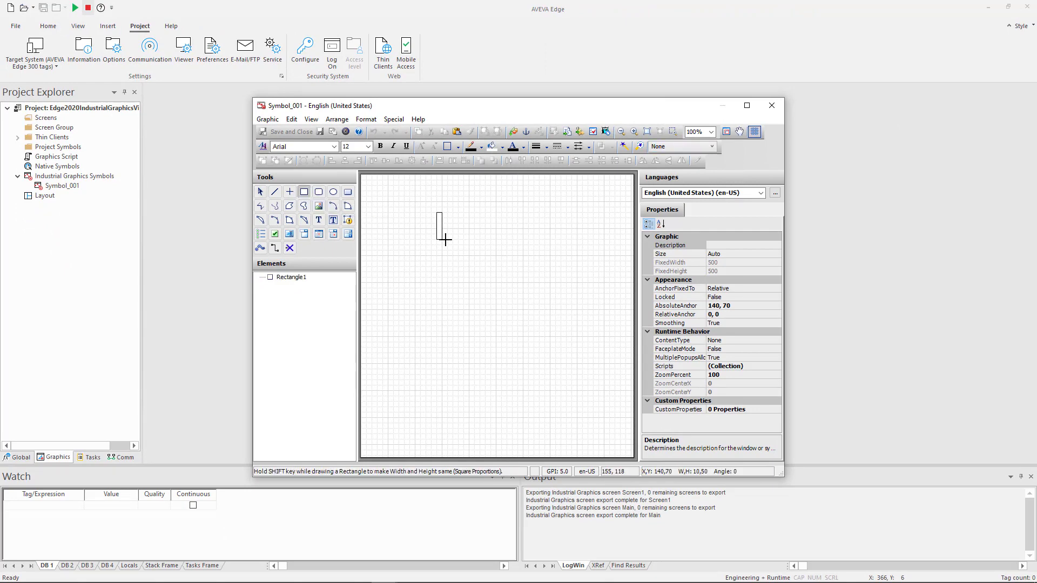
pyautogui.moveTo(437, 215); pyautogui.dragTo(477, 250)
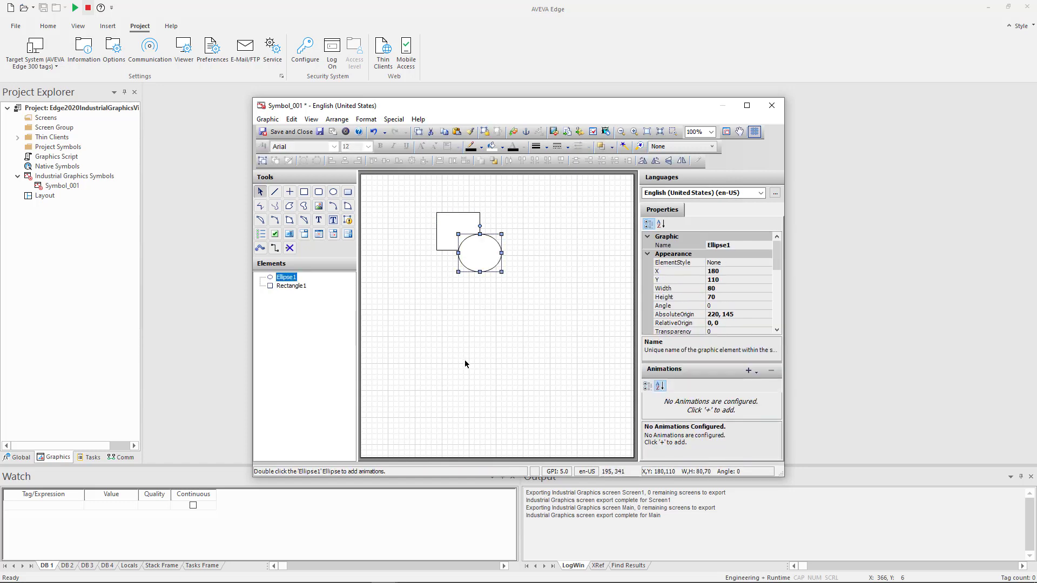
pyautogui.moveTo(467, 184)
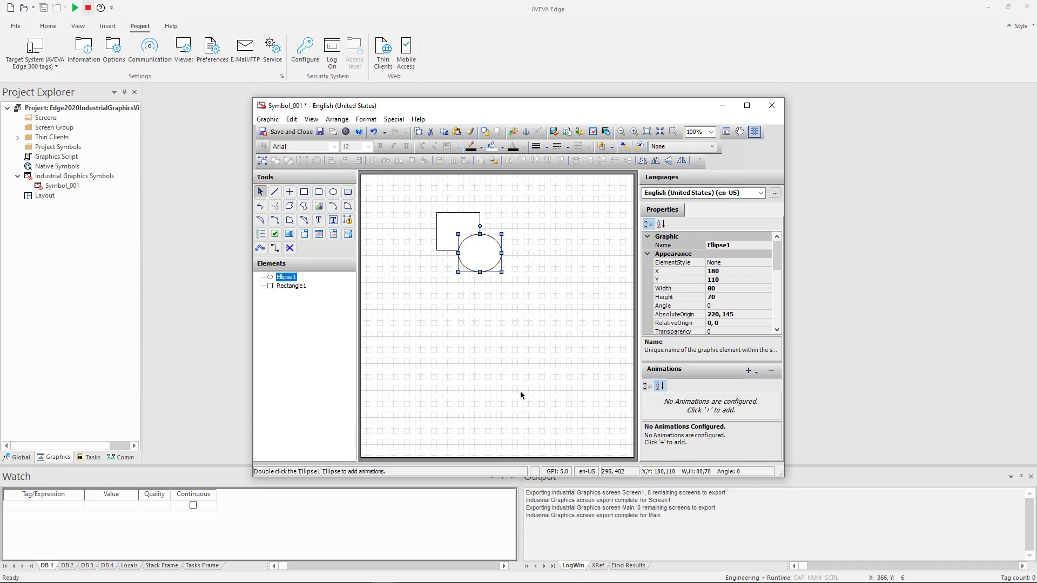
pyautogui.moveTo(492, 308)
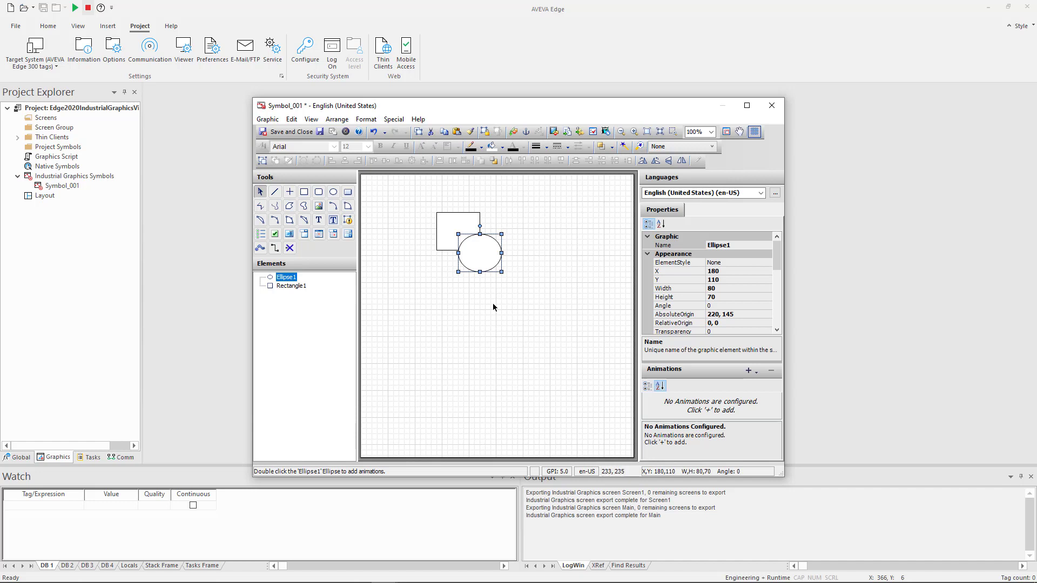
pyautogui.moveTo(348, 192)
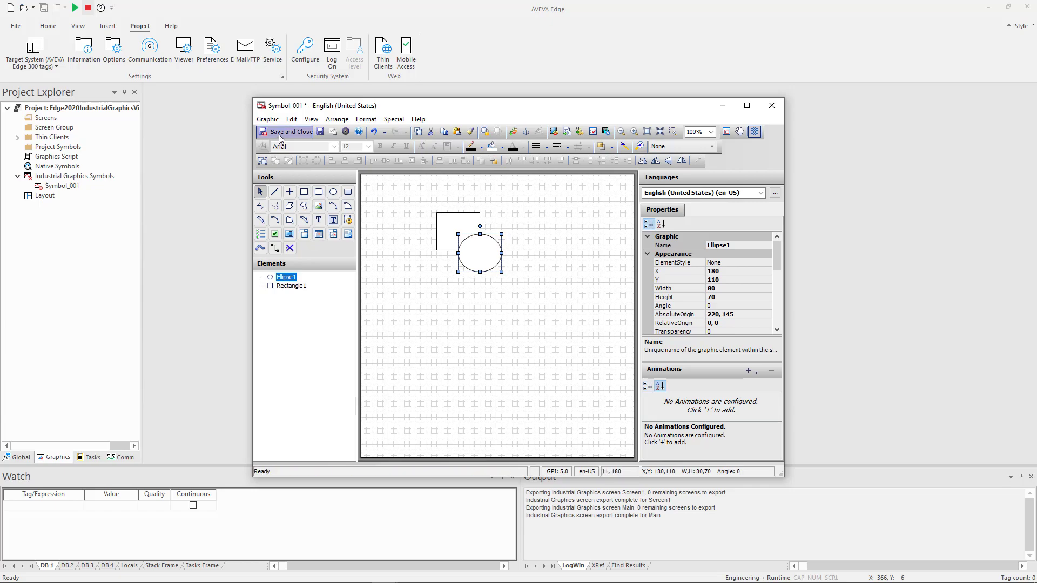
pyautogui.click(288, 132)
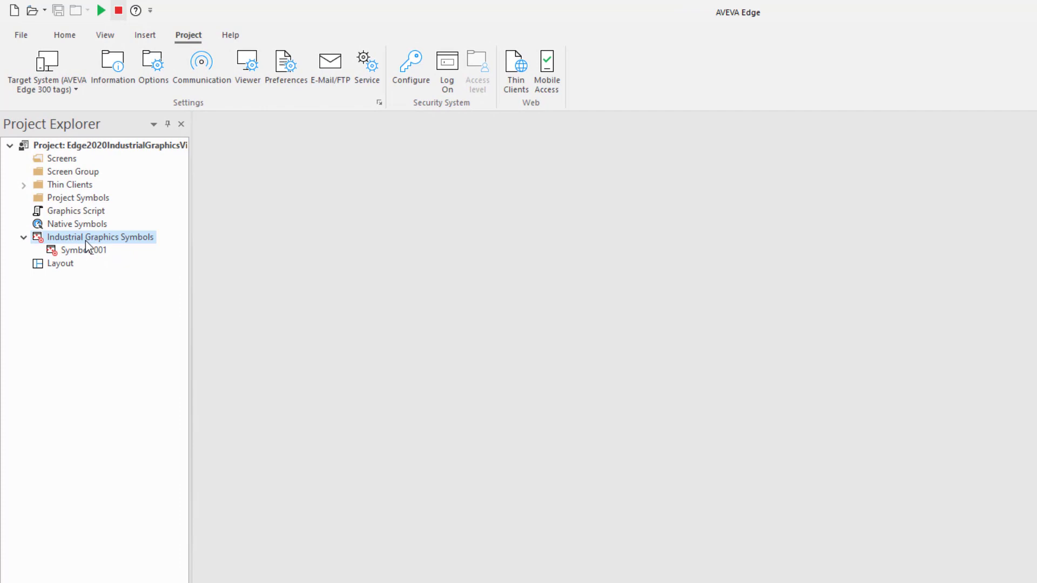
# - Start Import Library and choose the Industrial Graphics Symbol Library.aaPKG package
pyautogui.rightClick(100, 237)
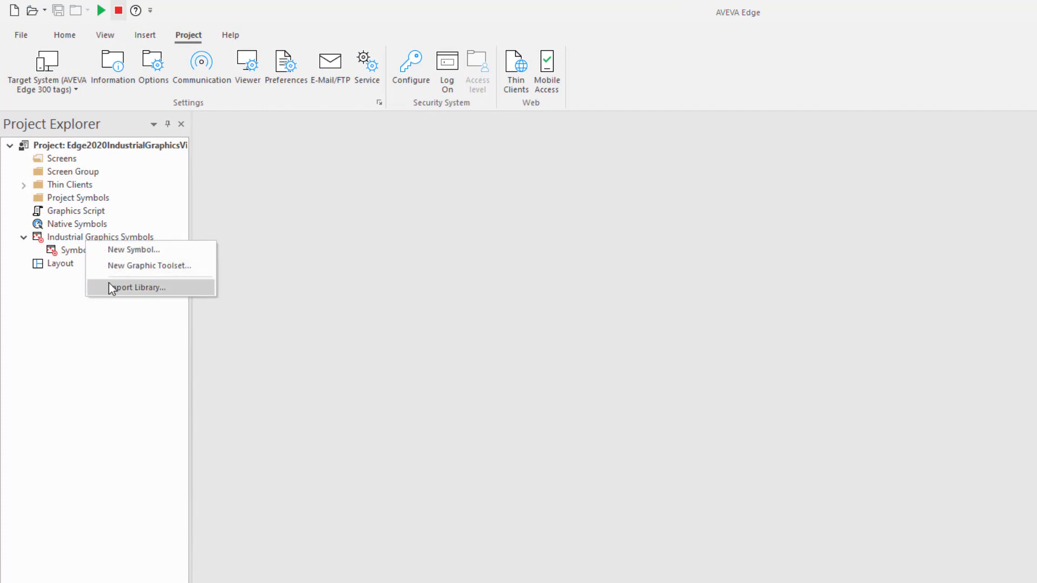
pyautogui.click(140, 288)
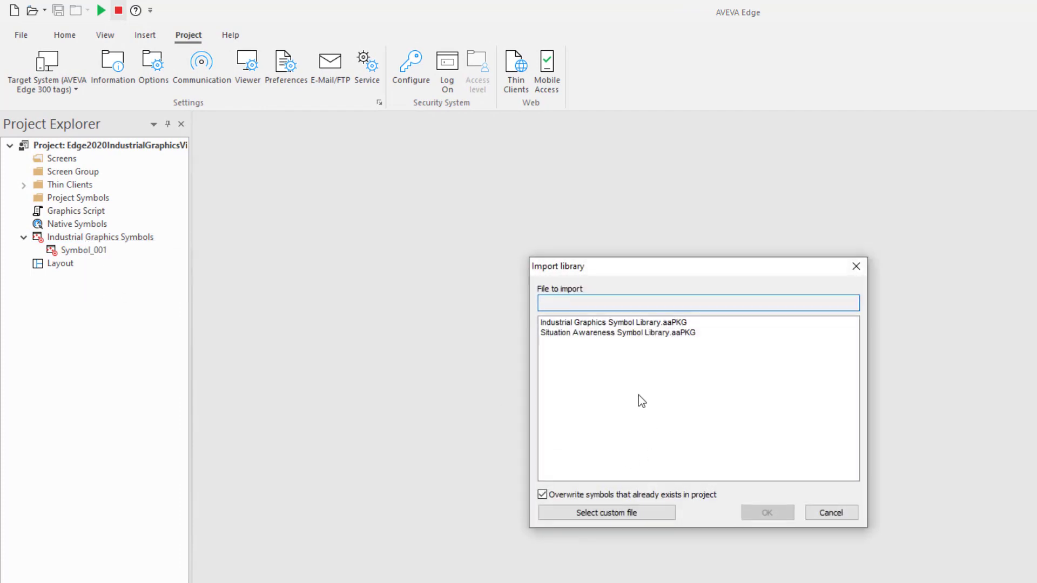
pyautogui.click(615, 332)
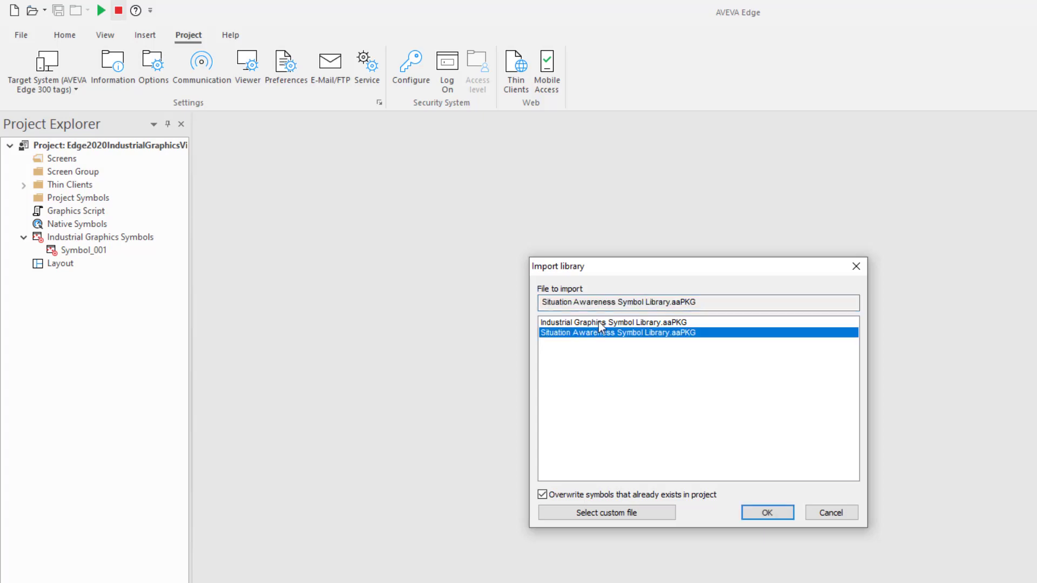
pyautogui.click(611, 322)
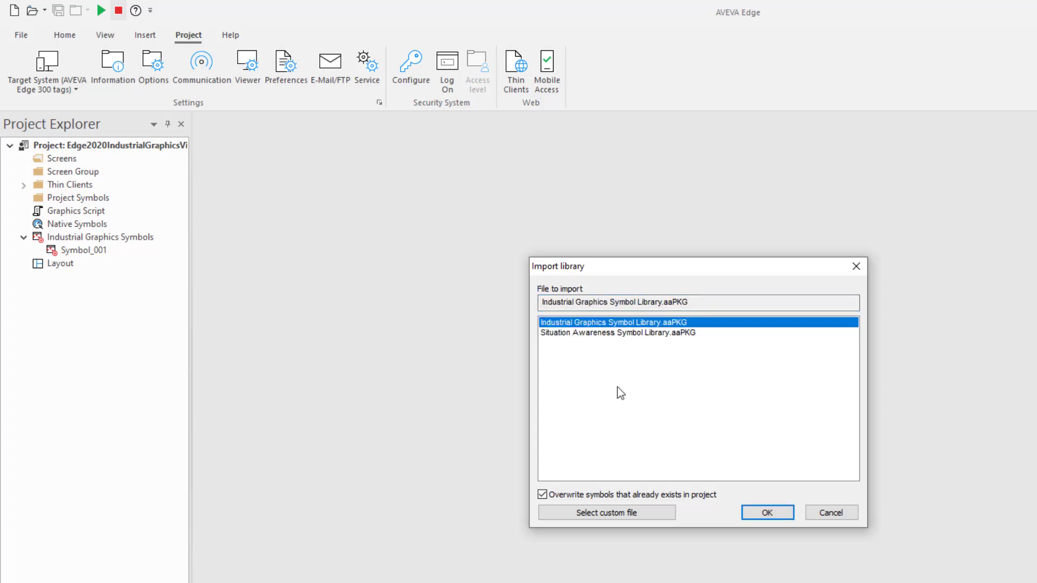
pyautogui.moveTo(595, 373)
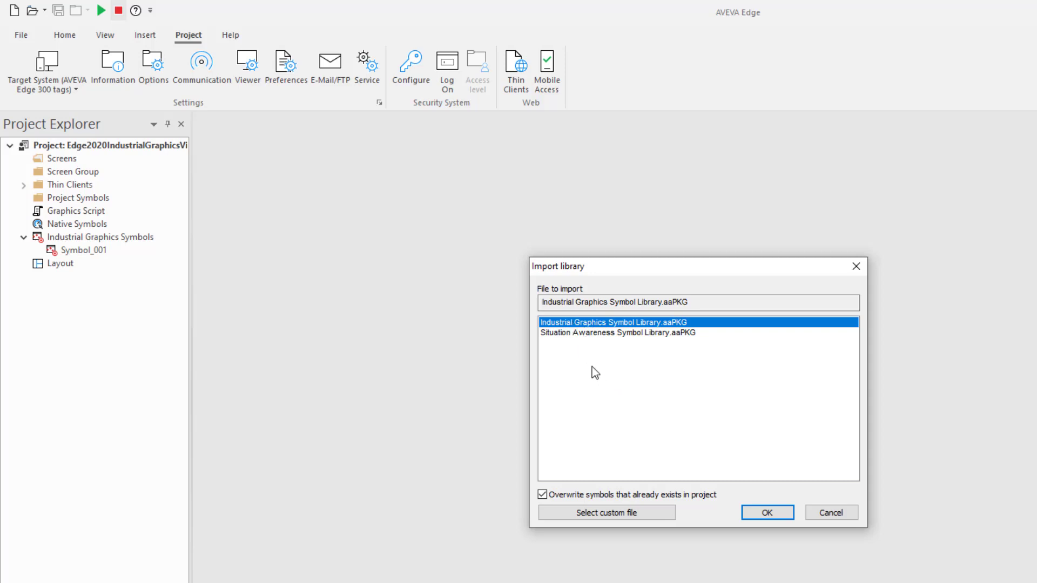
pyautogui.moveTo(626, 404)
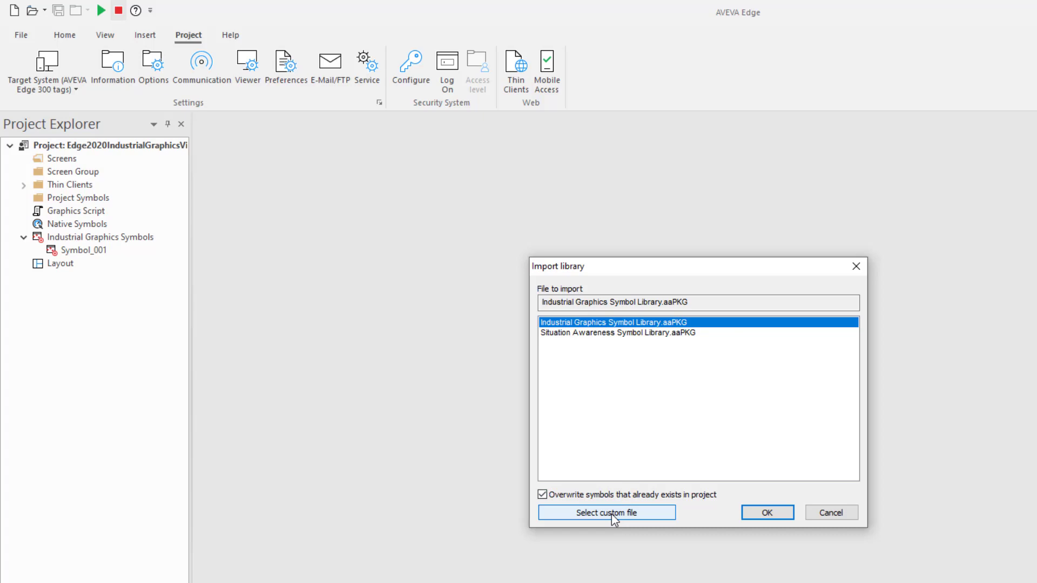
pyautogui.click(605, 512)
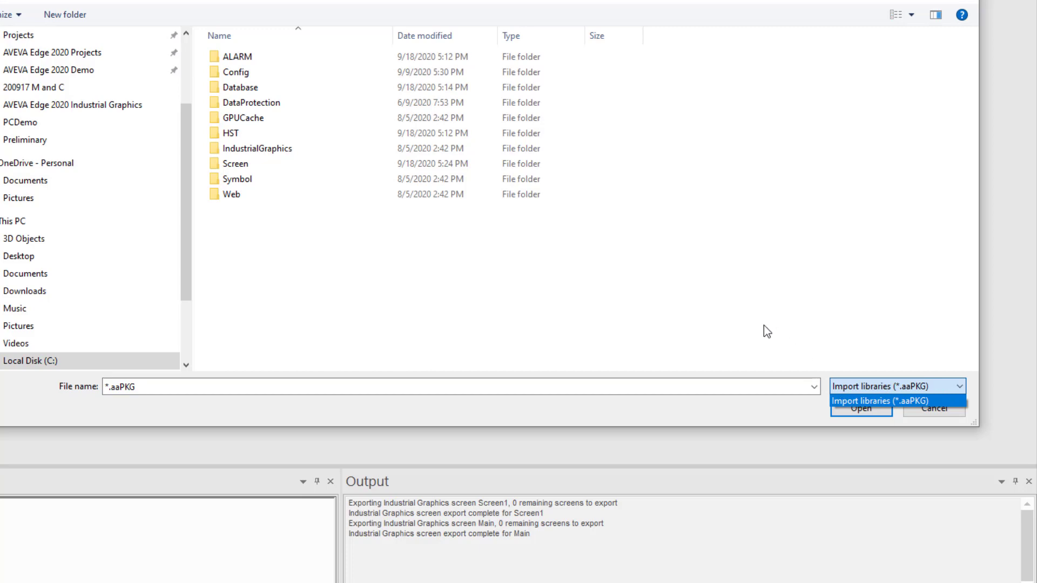
pyautogui.moveTo(770, 301)
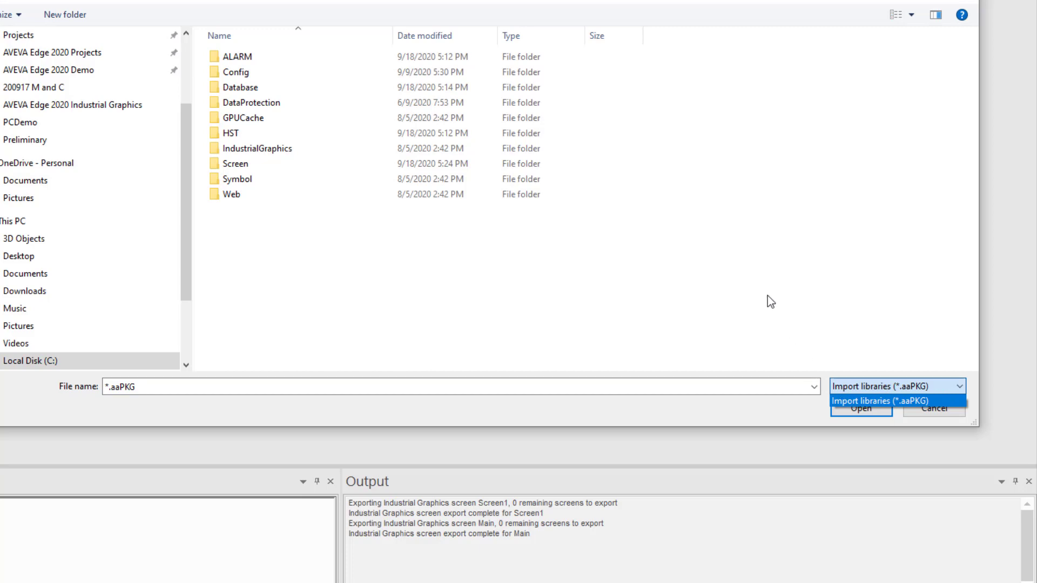
pyautogui.moveTo(745, 283)
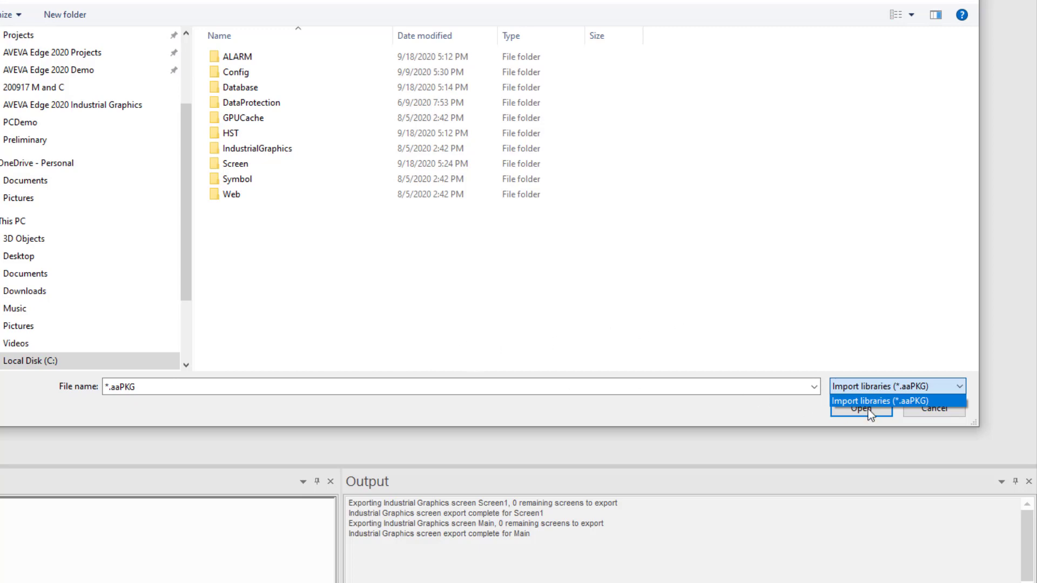
pyautogui.click(860, 408)
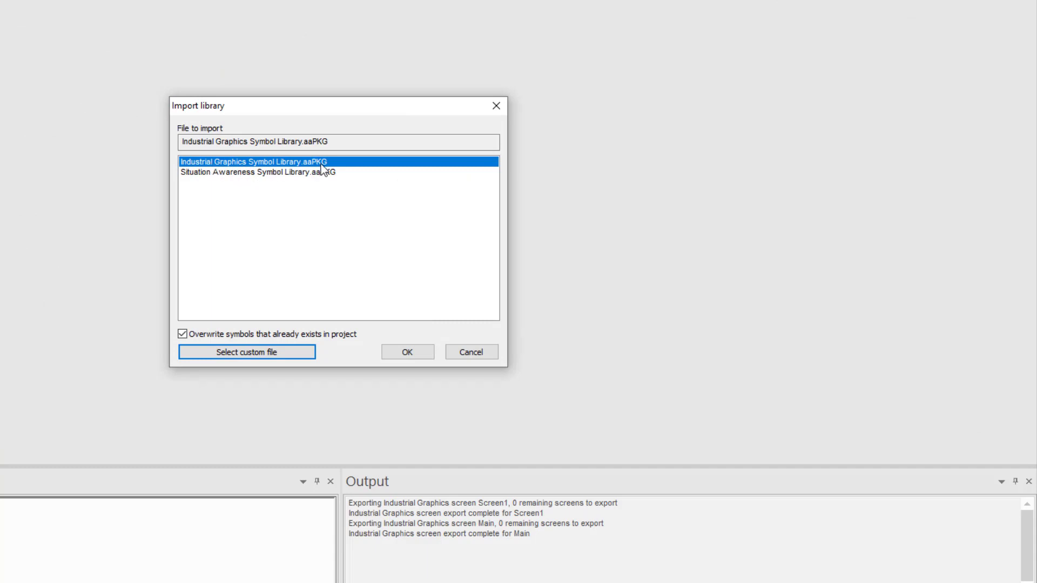
pyautogui.moveTo(243, 209)
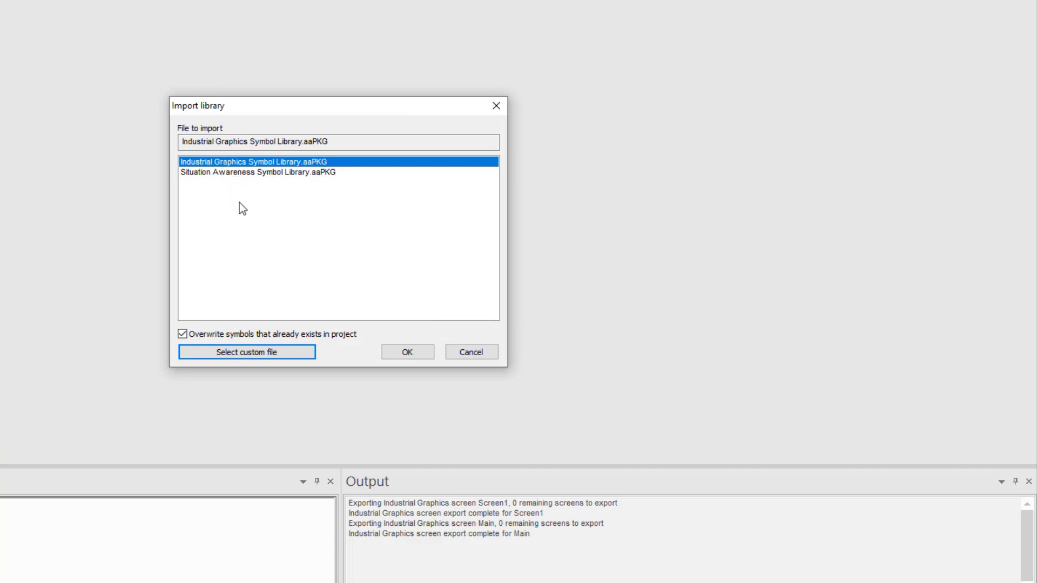
pyautogui.moveTo(283, 301)
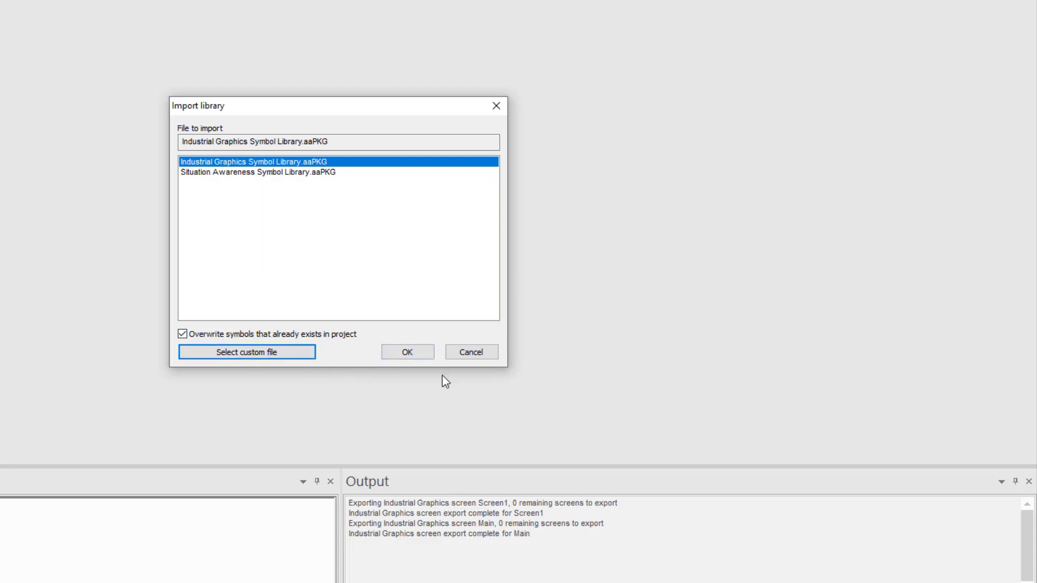
# - Run the import and dismiss the finished report, adding the Industrial Graphic Library folder
pyautogui.click(407, 352)
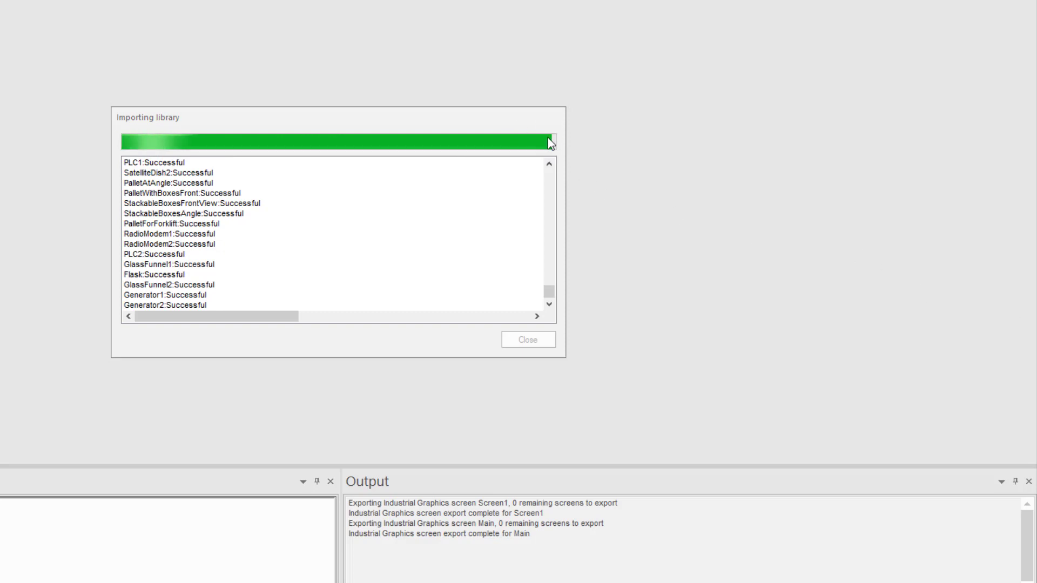
pyautogui.moveTo(352, 269)
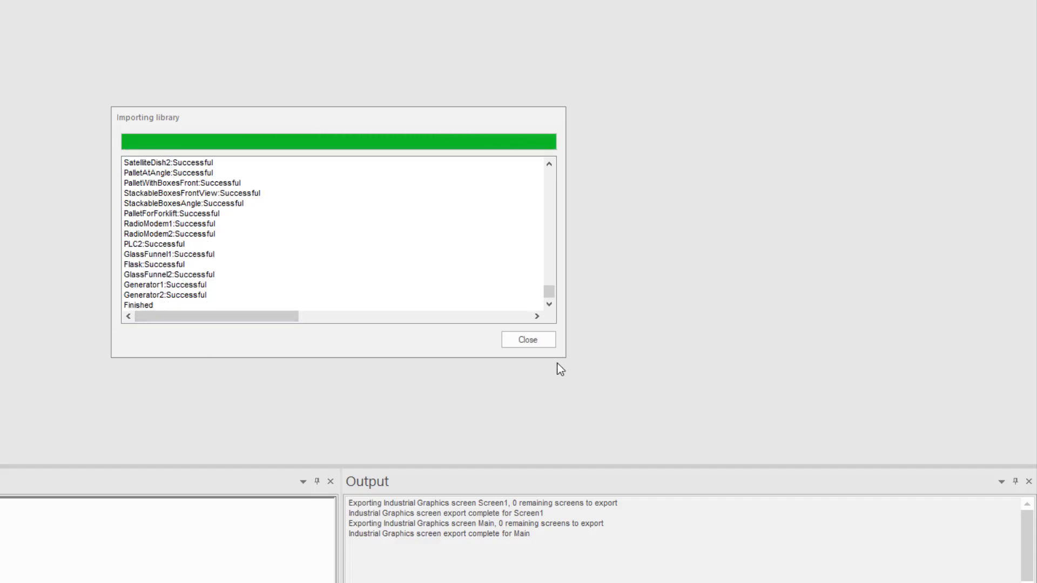
pyautogui.click(528, 339)
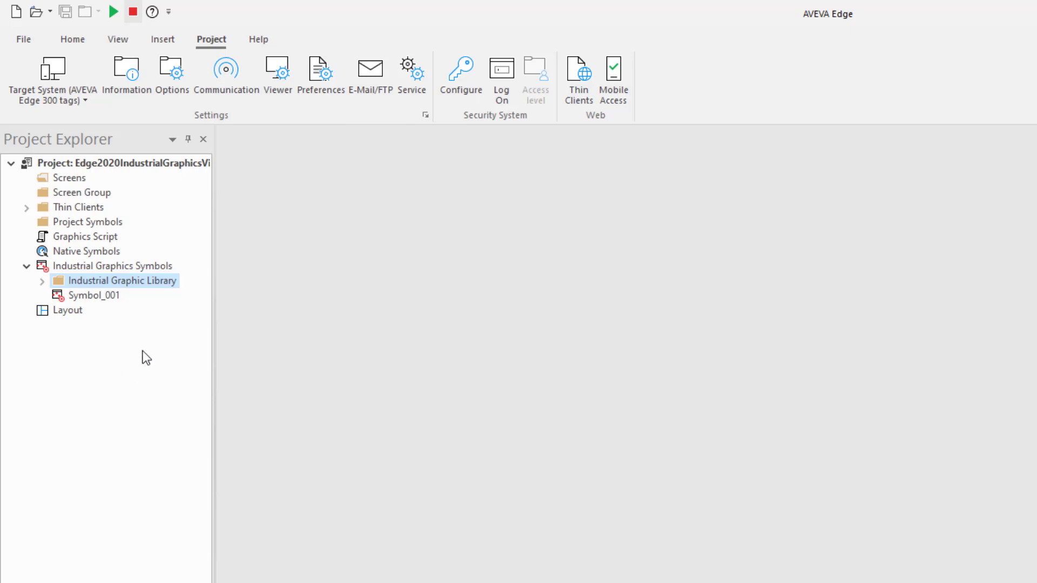
# - Insert a new Industrial Graphics screen, Screen1, at 1920 by 1080
pyautogui.rightClick(67, 177)
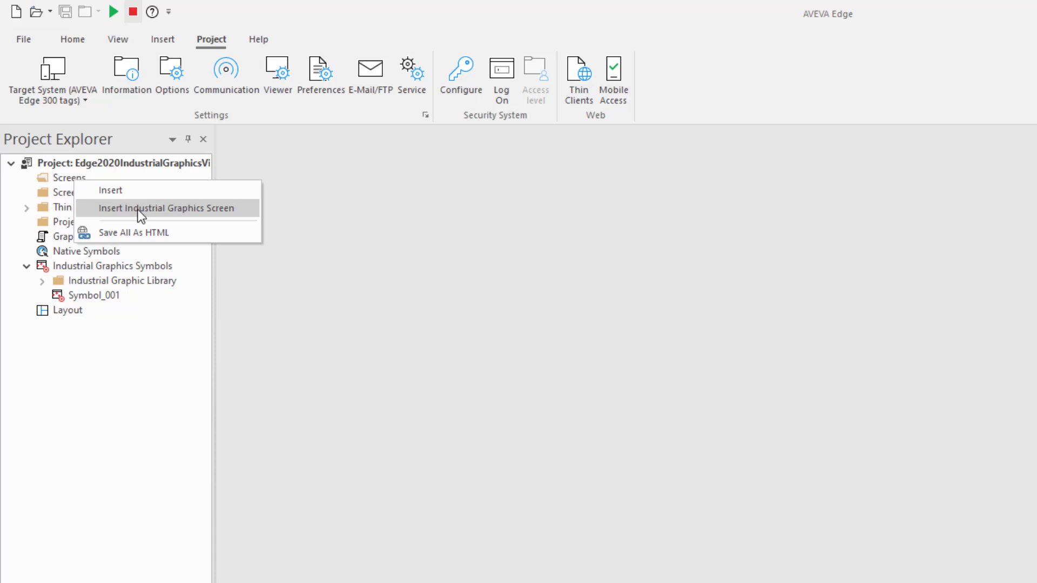
pyautogui.click(165, 208)
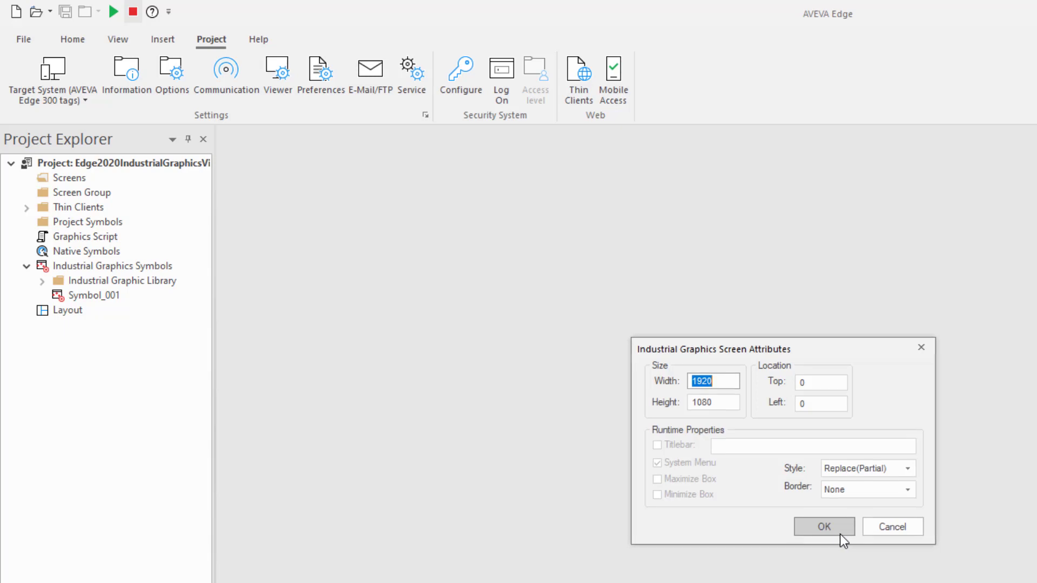
pyautogui.click(824, 526)
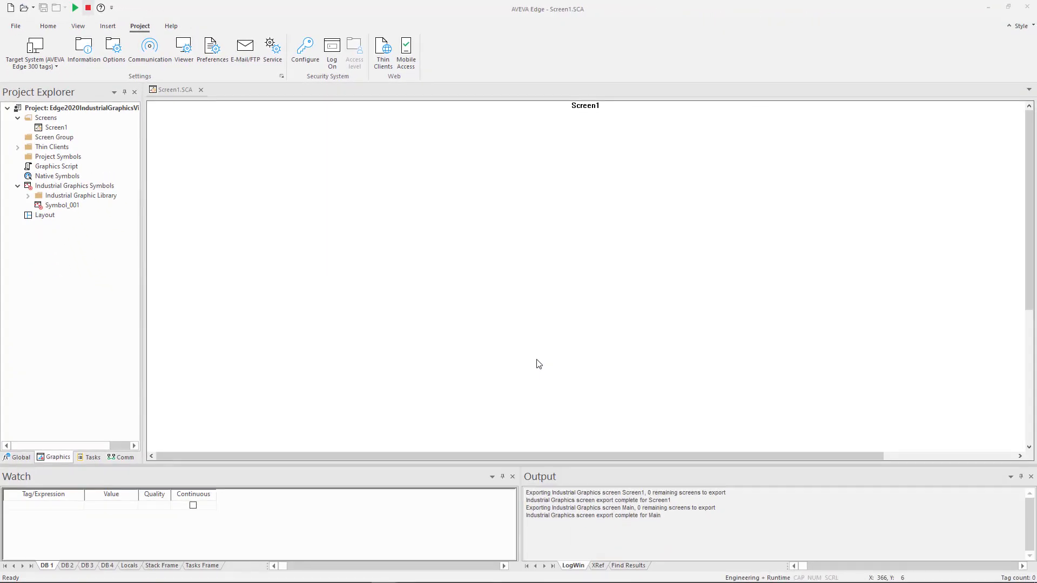
# - In Screen1's editor, draw a small rectangle near the canvas top-left with the Rectangle tool
pyautogui.doubleClick(57, 127)
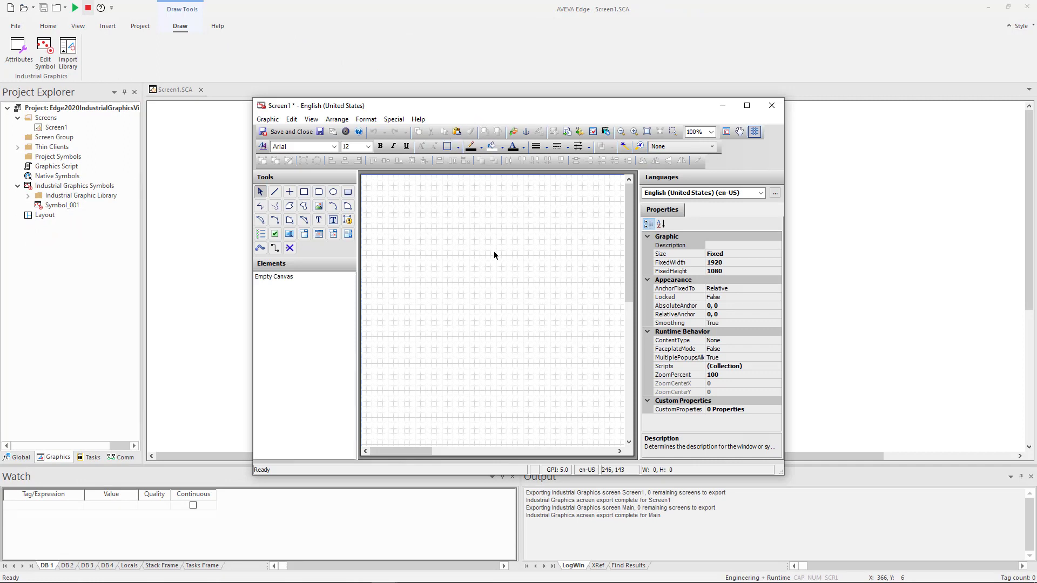
pyautogui.click(303, 193)
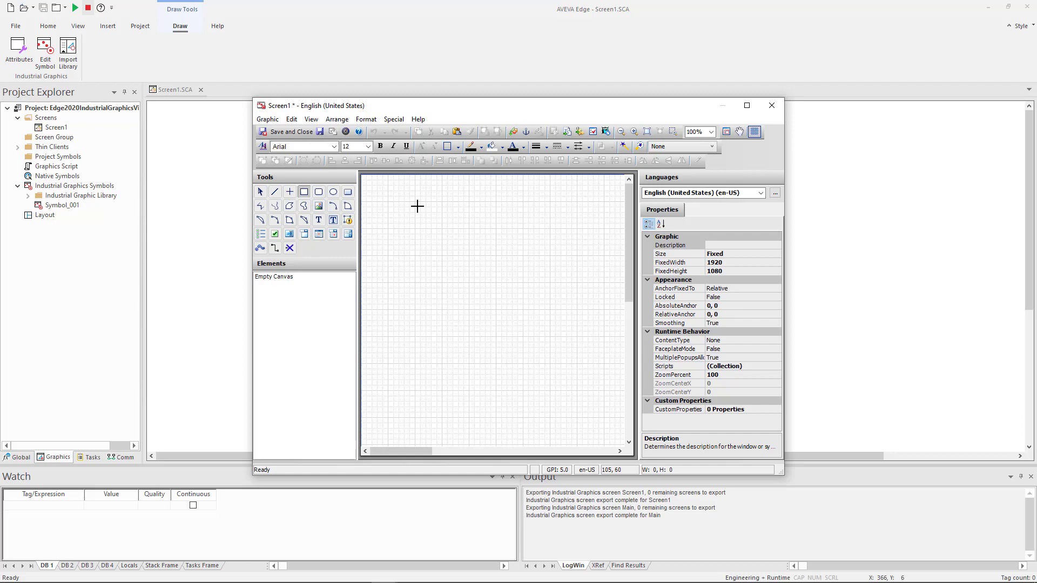
pyautogui.moveTo(376, 192); pyautogui.dragTo(423, 220)
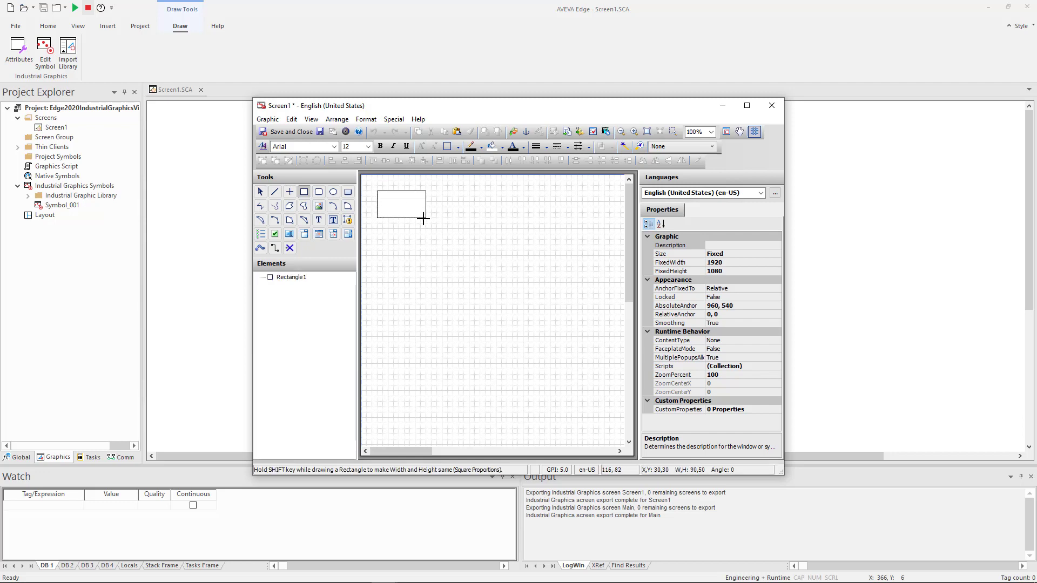
pyautogui.click(400, 206)
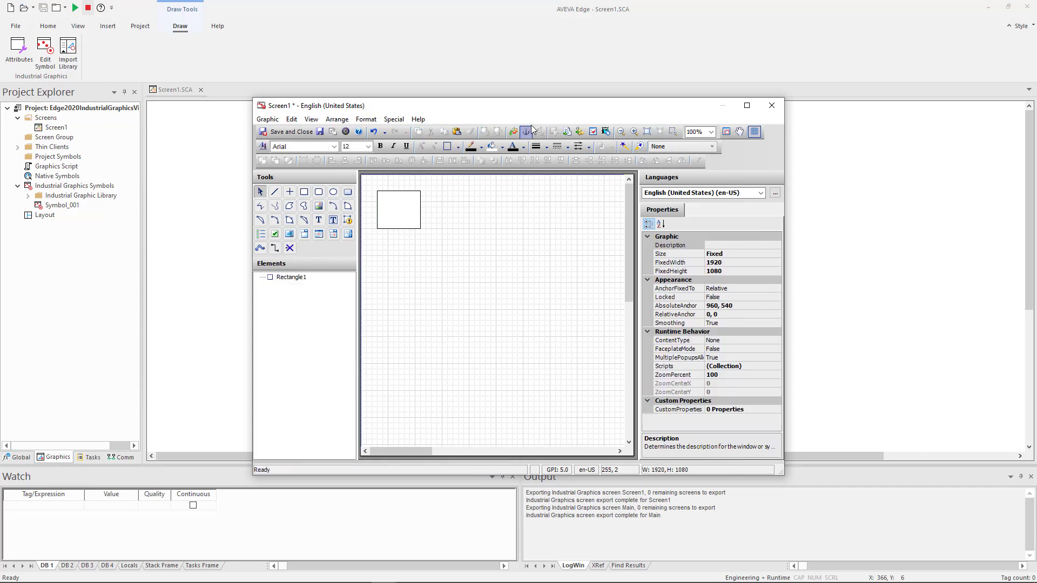
pyautogui.click(529, 131)
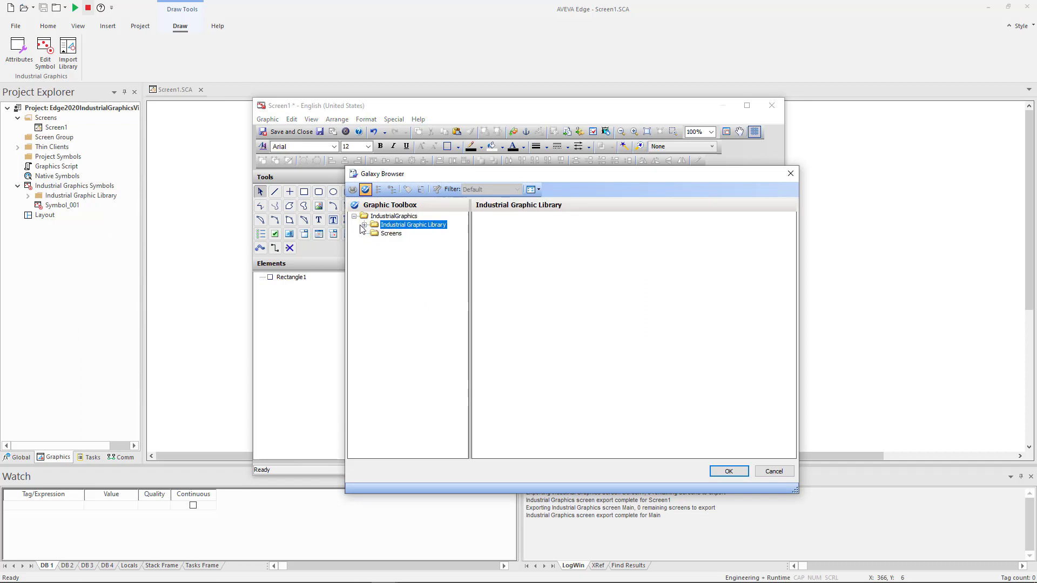
# - Embed the custom IndustrialGraphics Symbol_001 into Screen1 beside the rectangle
pyautogui.click(395, 216)
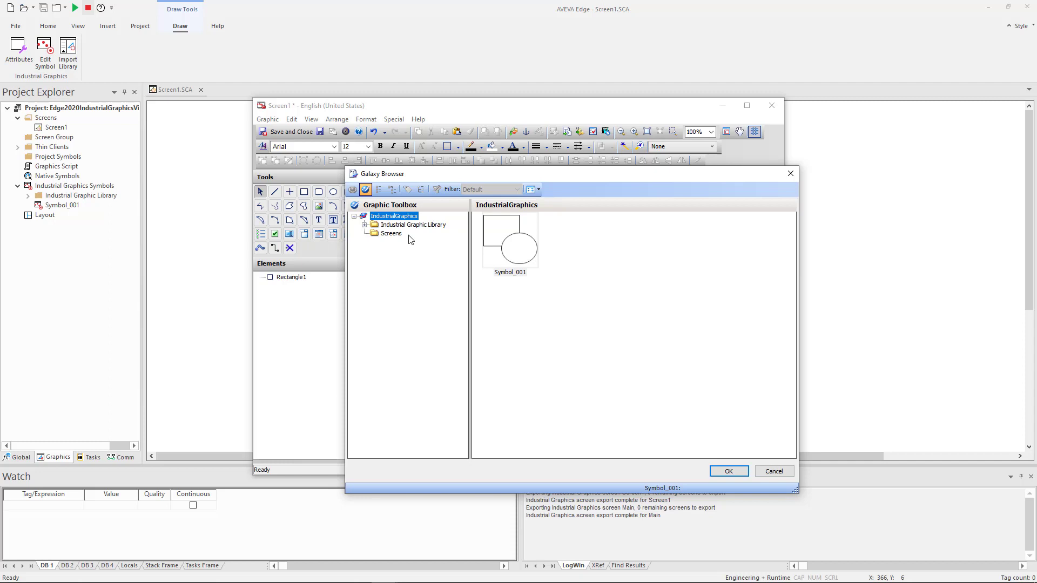
pyautogui.click(509, 237)
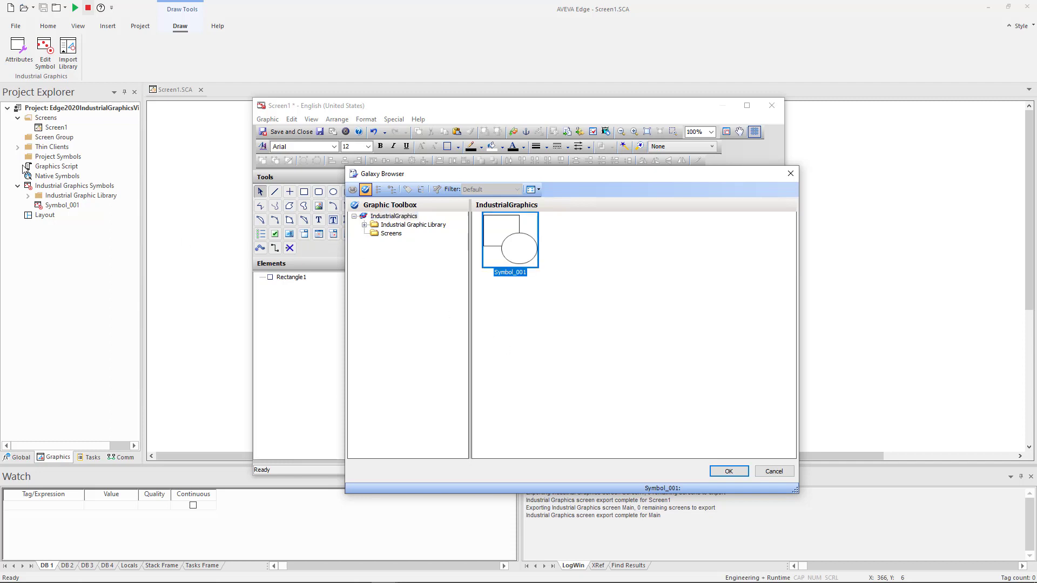
pyautogui.click(372, 225)
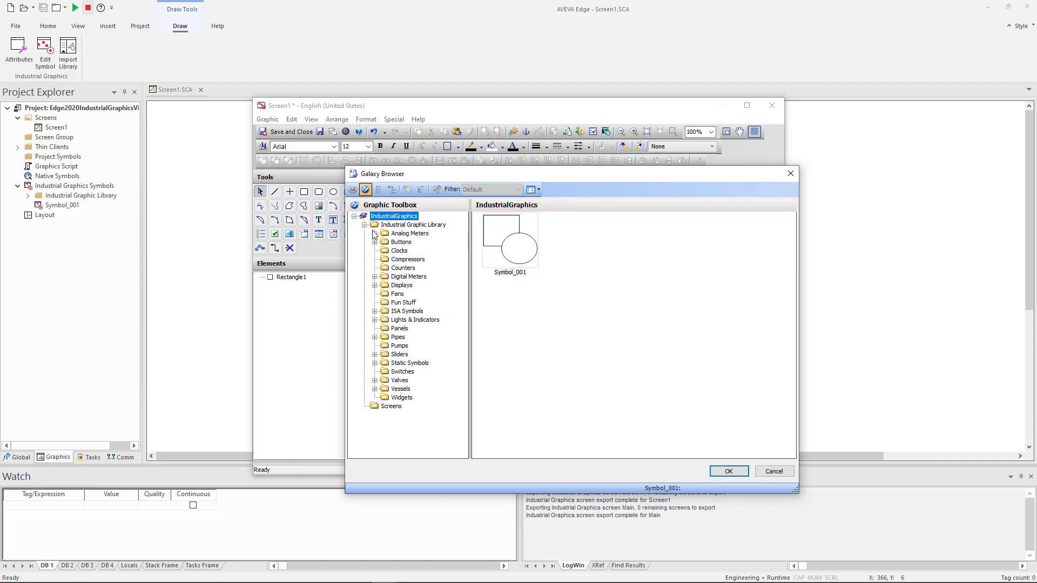
pyautogui.click(509, 238)
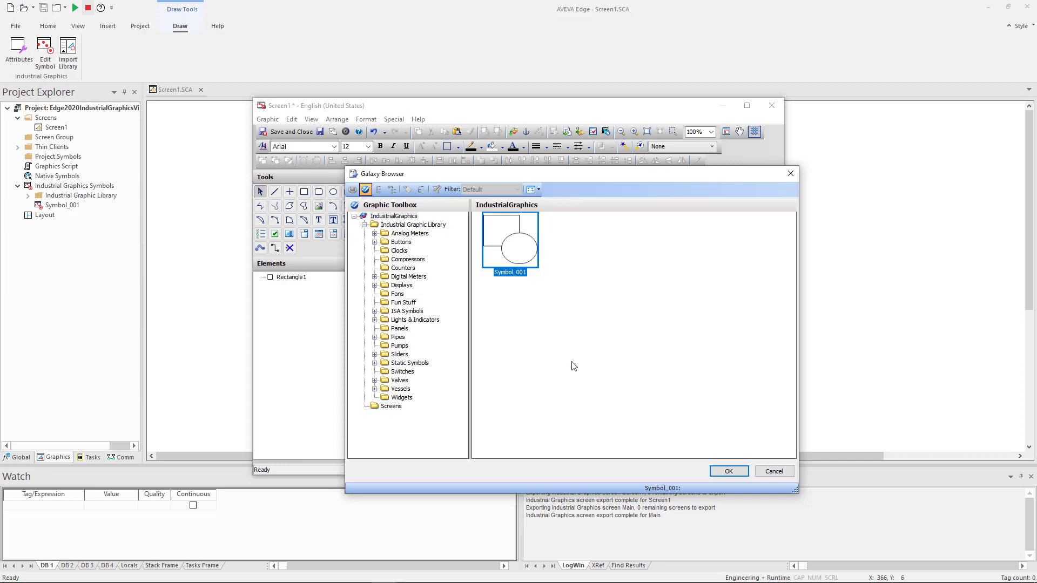
pyautogui.click(727, 471)
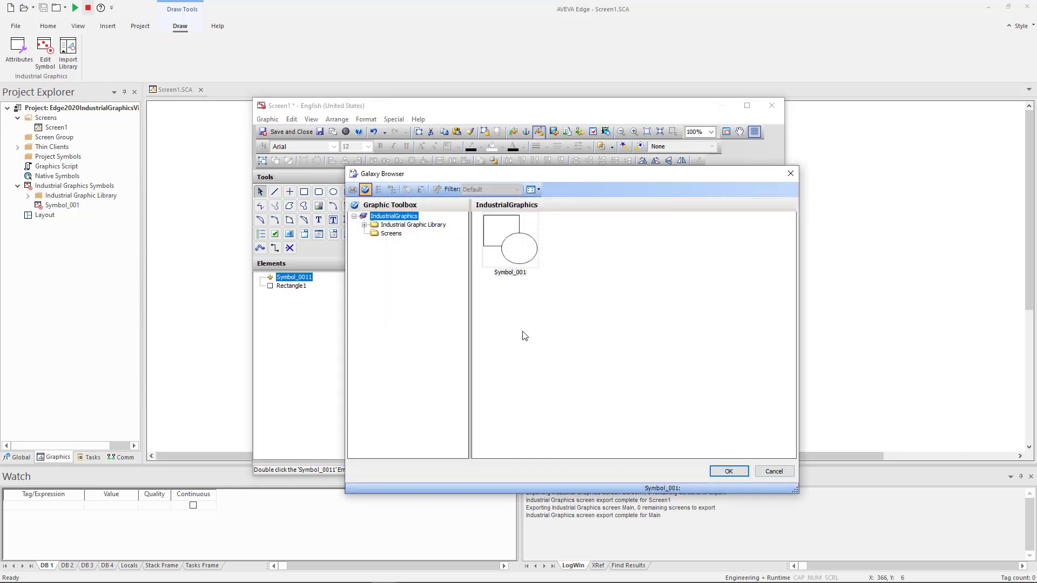
pyautogui.click(364, 224)
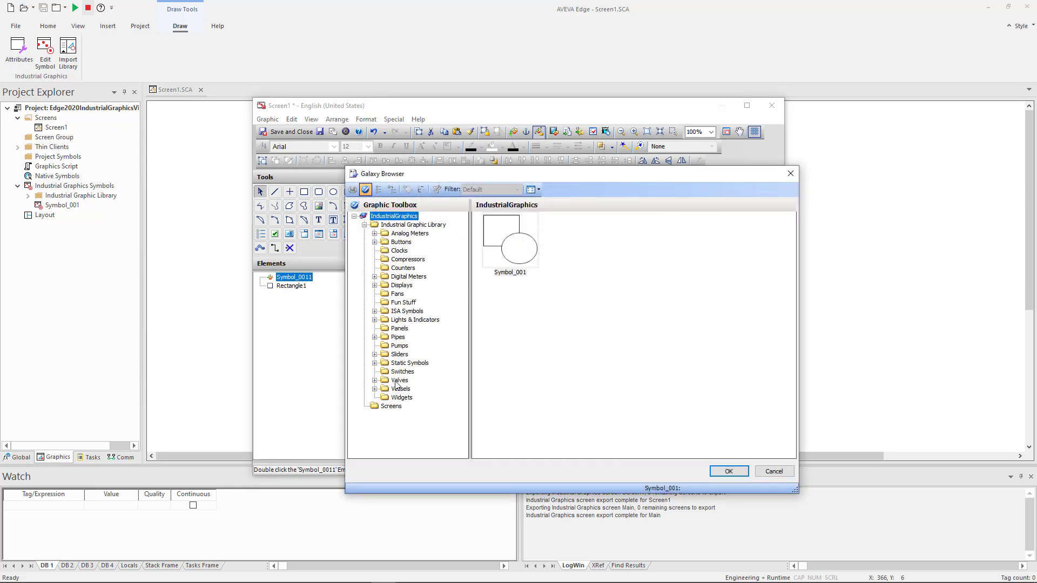
# - Place three SliderBasic symbols from the Sliders category and maximize the editor
pyautogui.click(399, 354)
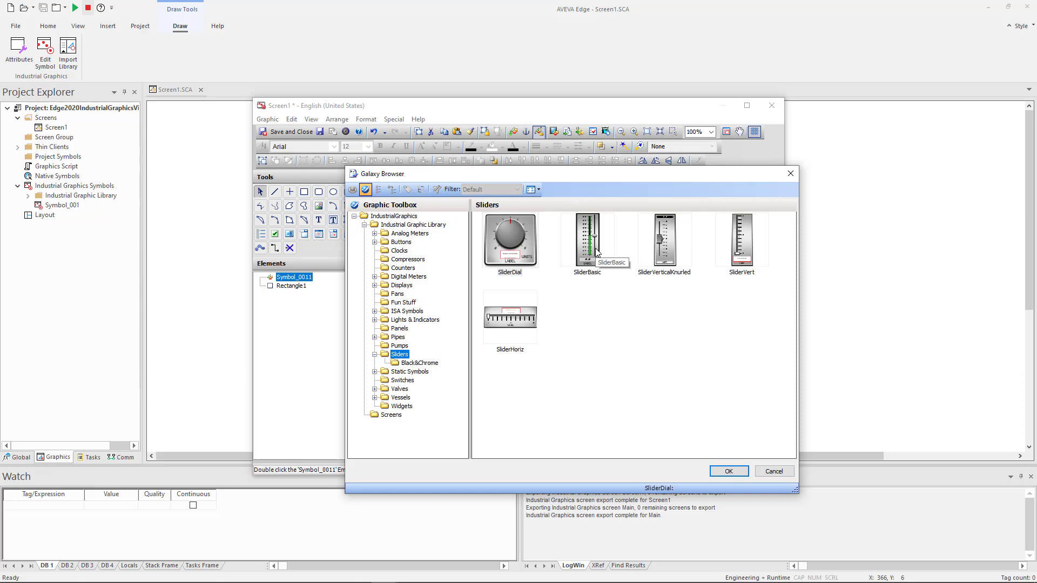
pyautogui.doubleClick(586, 239)
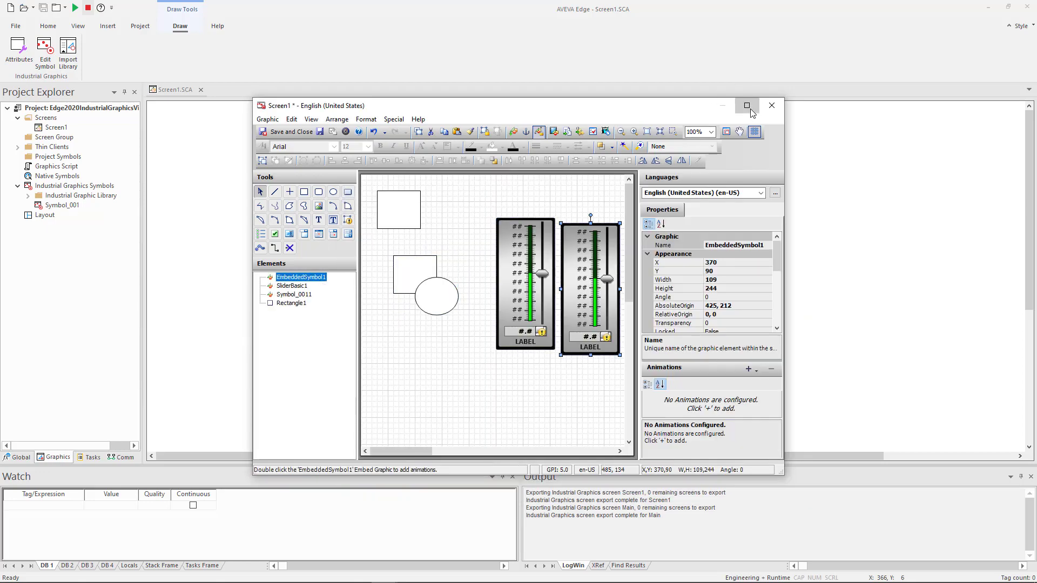
pyautogui.click(746, 105)
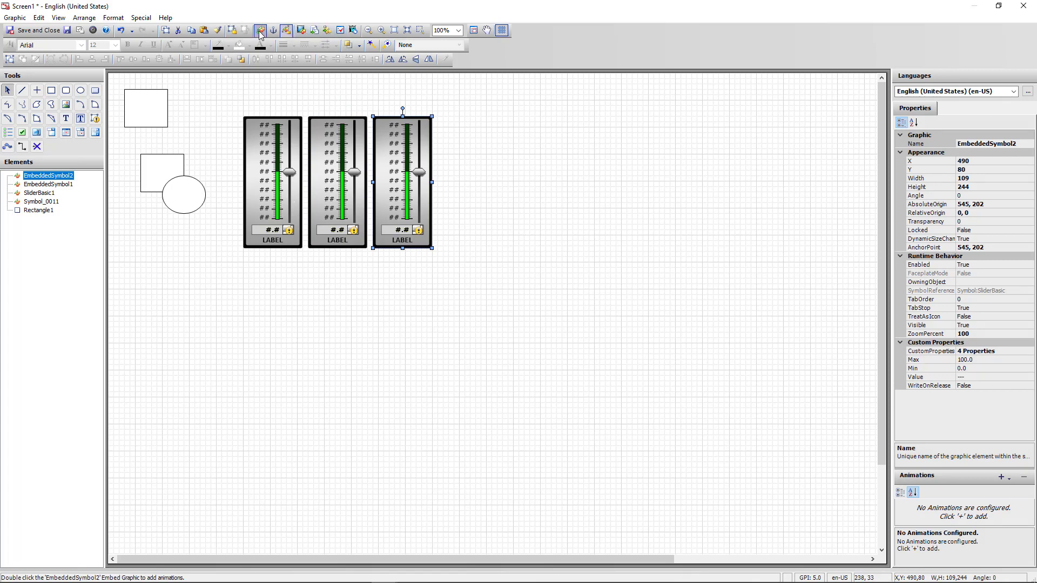
# - Place three TankVertFill symbols from the Vessels category in a row below the sliders
pyautogui.click(260, 30)
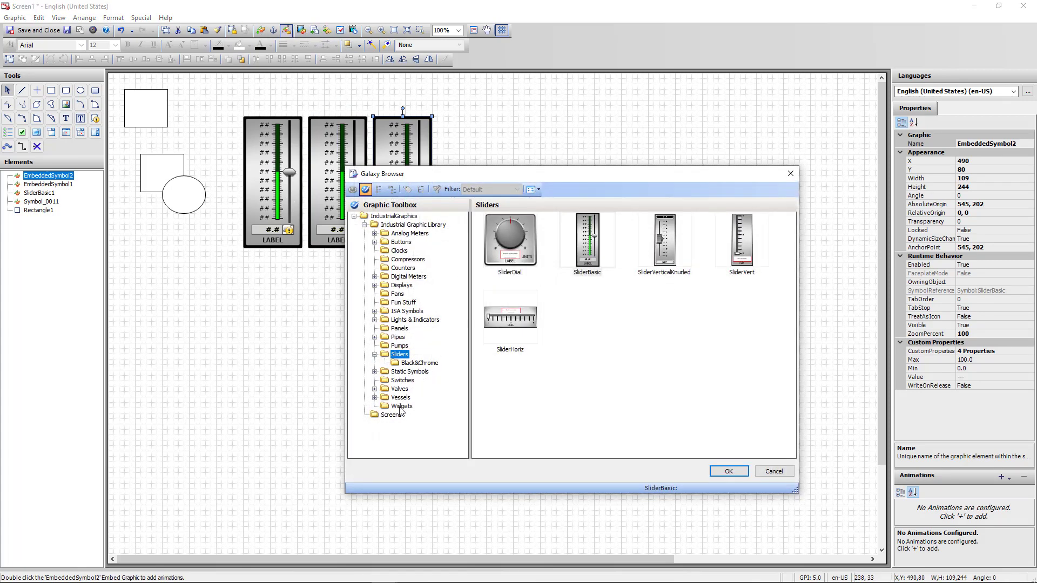
pyautogui.click(401, 398)
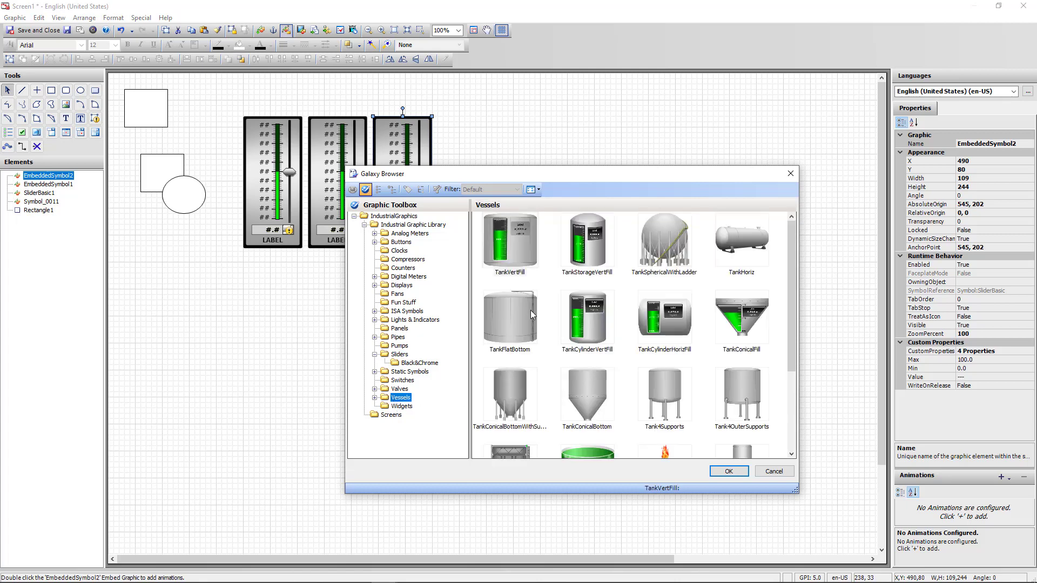
pyautogui.click(727, 471)
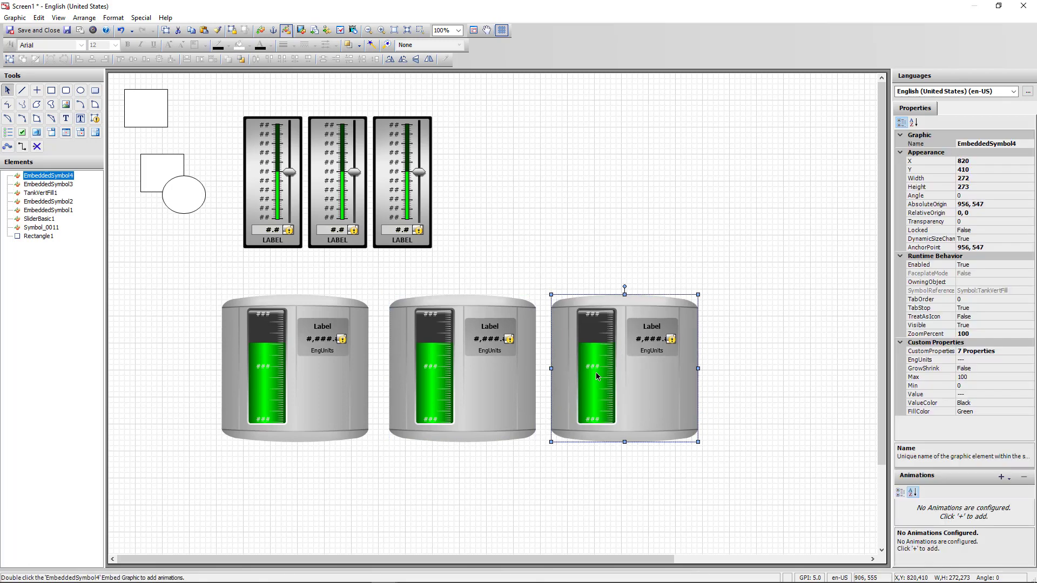
pyautogui.moveTo(272, 342)
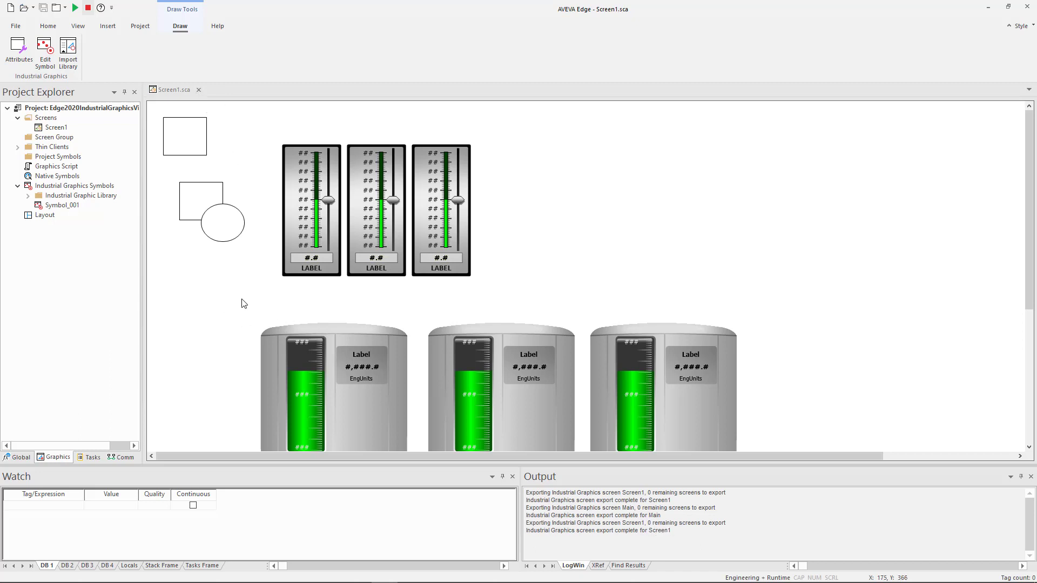
pyautogui.moveTo(243, 305)
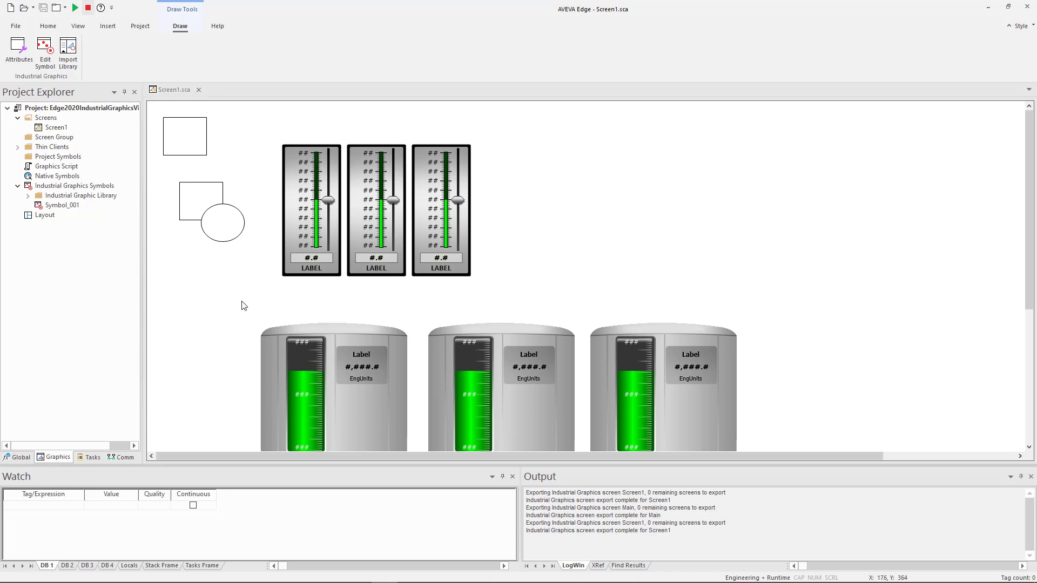
pyautogui.moveTo(314, 296)
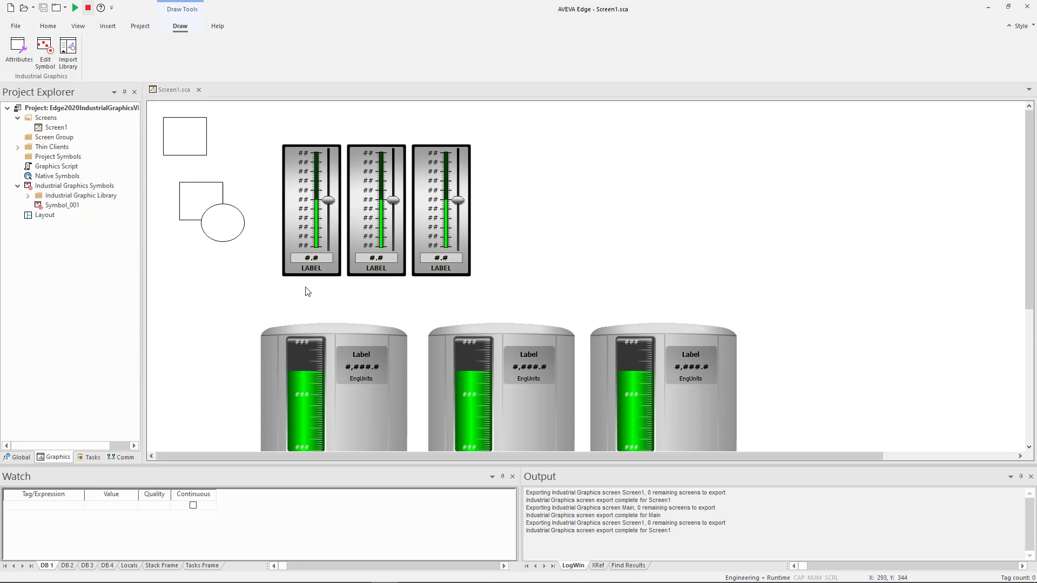
pyautogui.moveTo(208, 103)
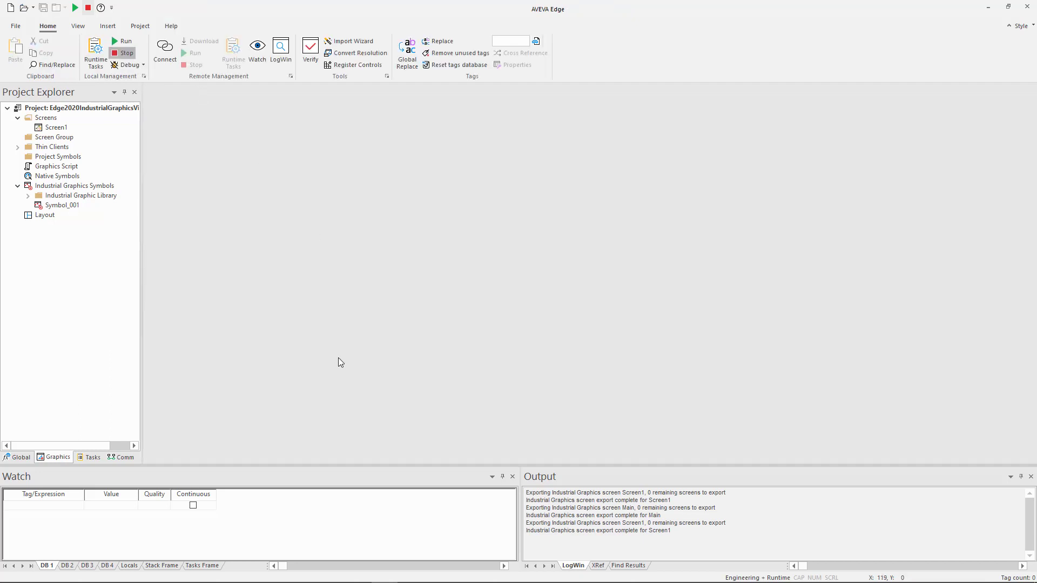
pyautogui.moveTo(163, 439)
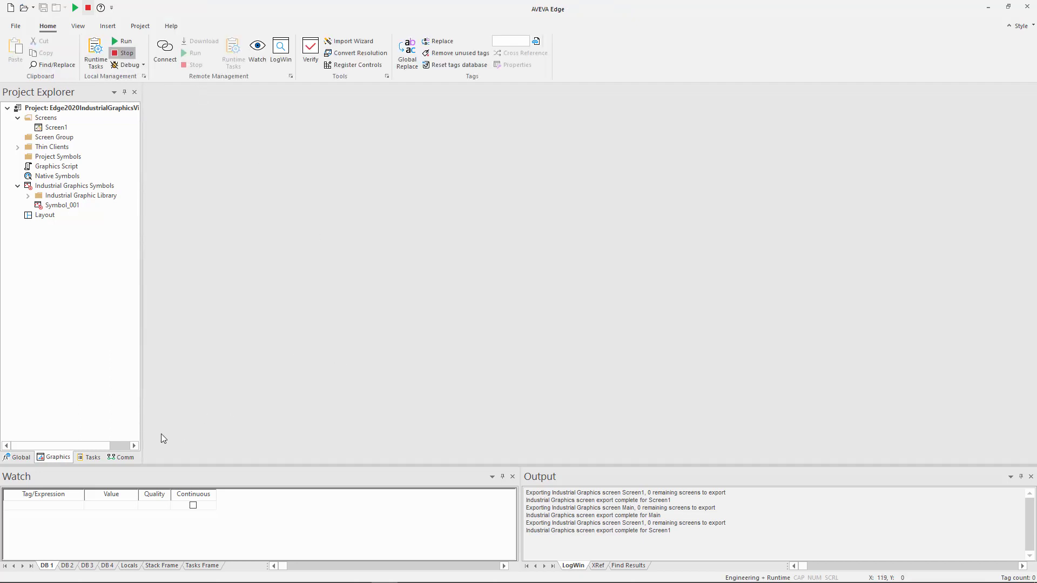
pyautogui.moveTo(239, 423)
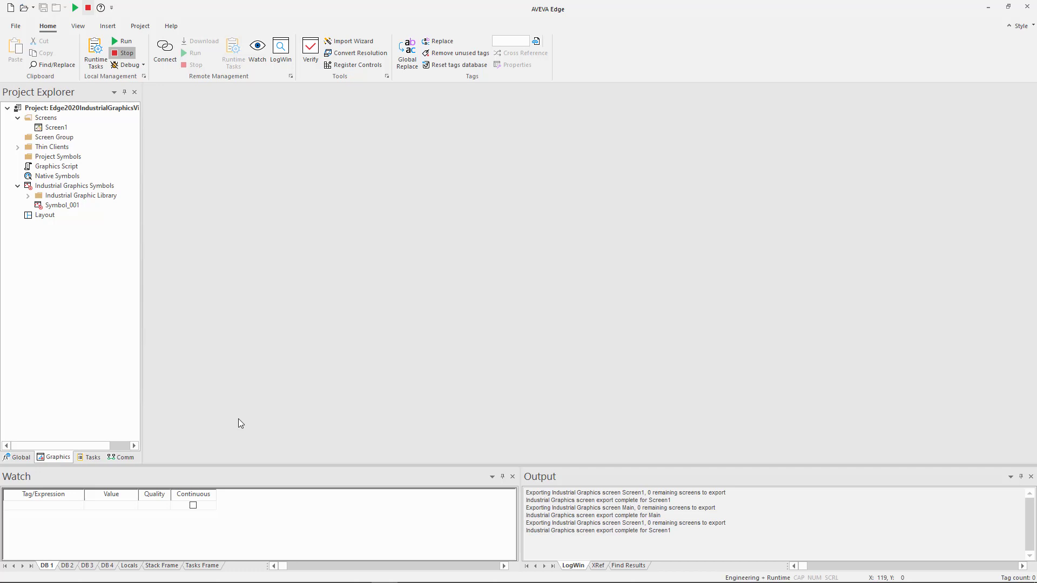
pyautogui.moveTo(190, 419)
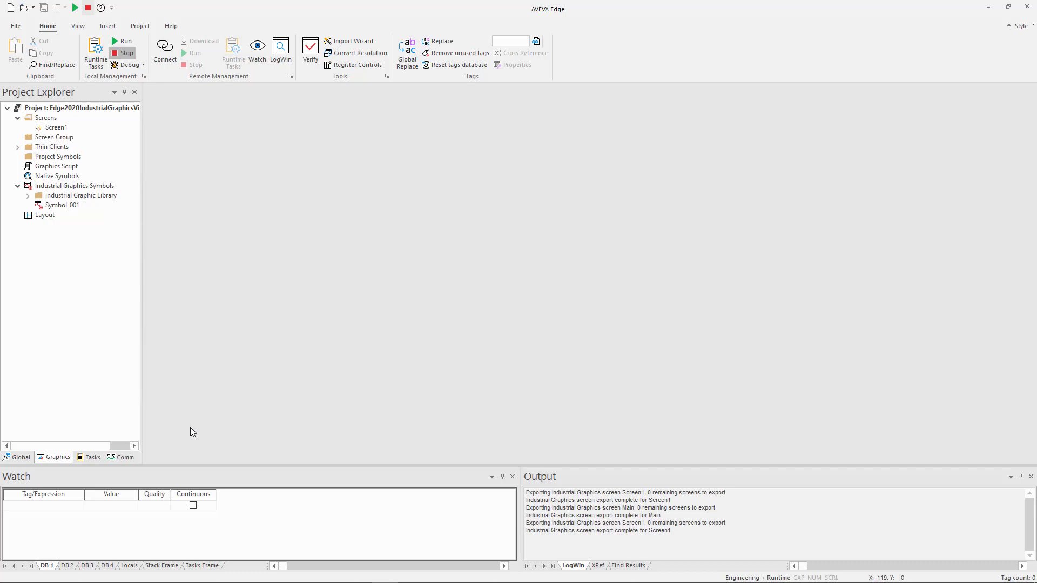
pyautogui.moveTo(222, 350)
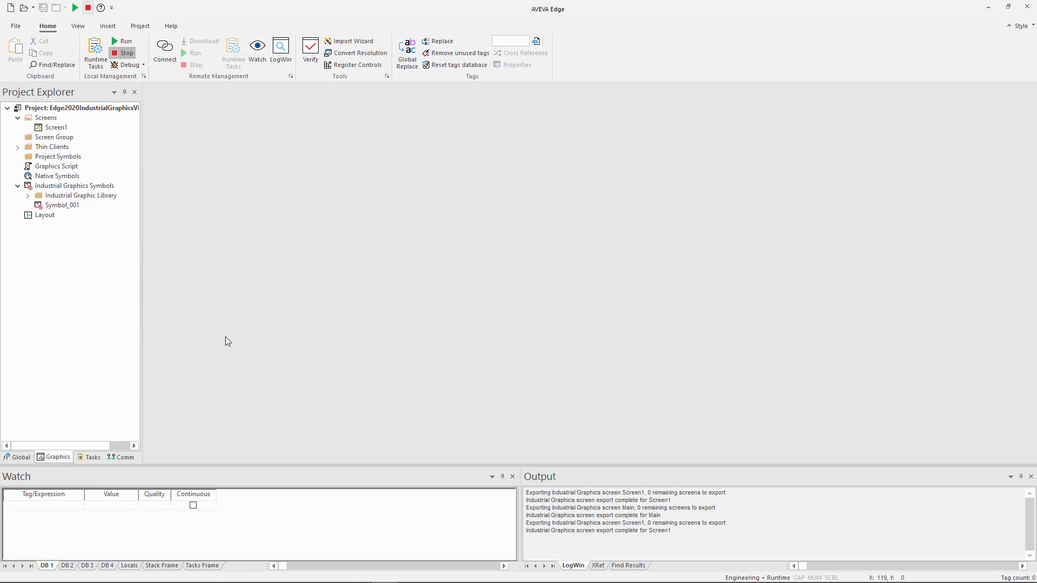
pyautogui.moveTo(212, 340)
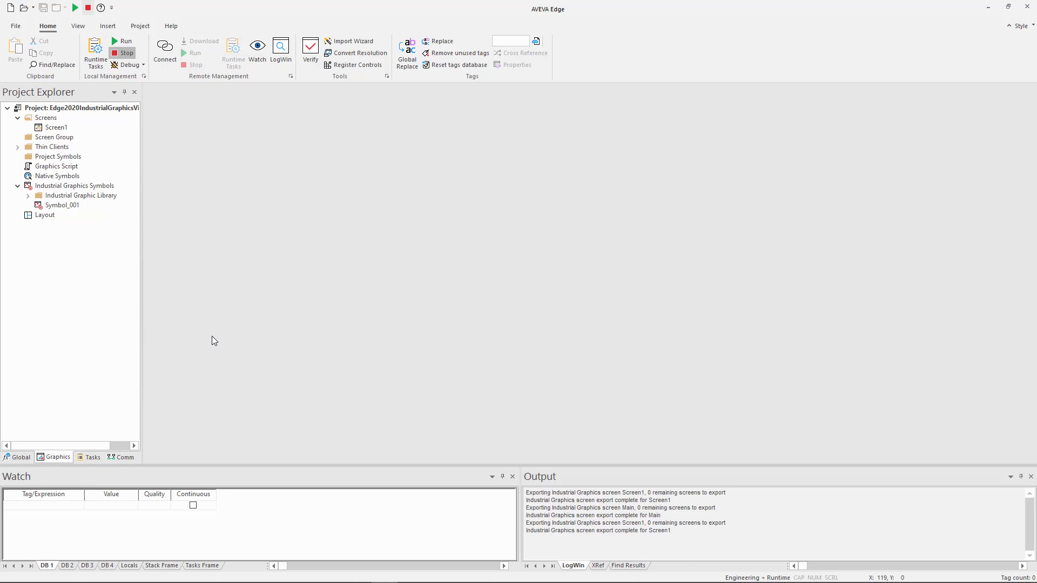
pyautogui.moveTo(201, 349)
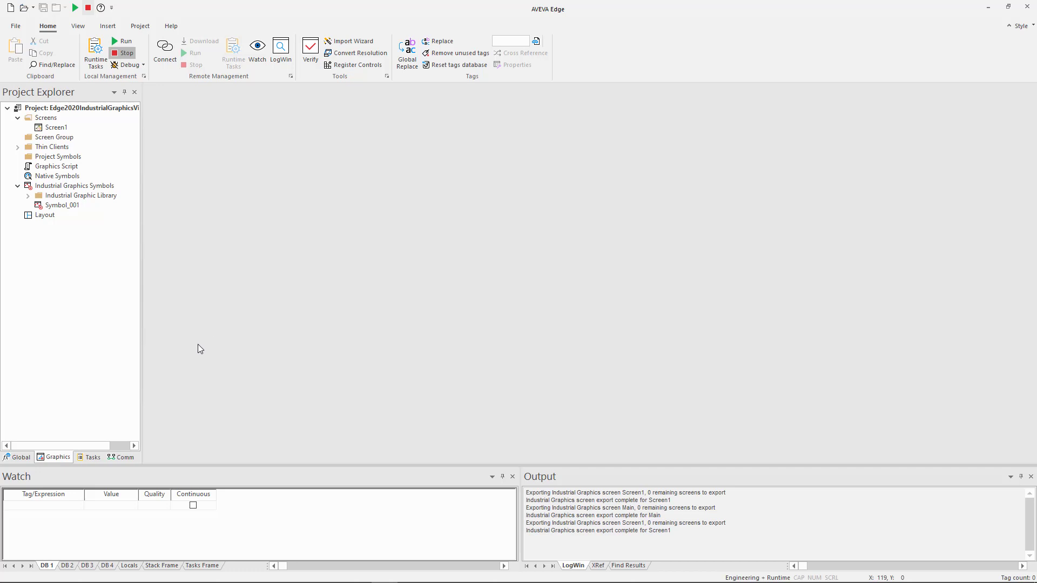
pyautogui.moveTo(205, 347)
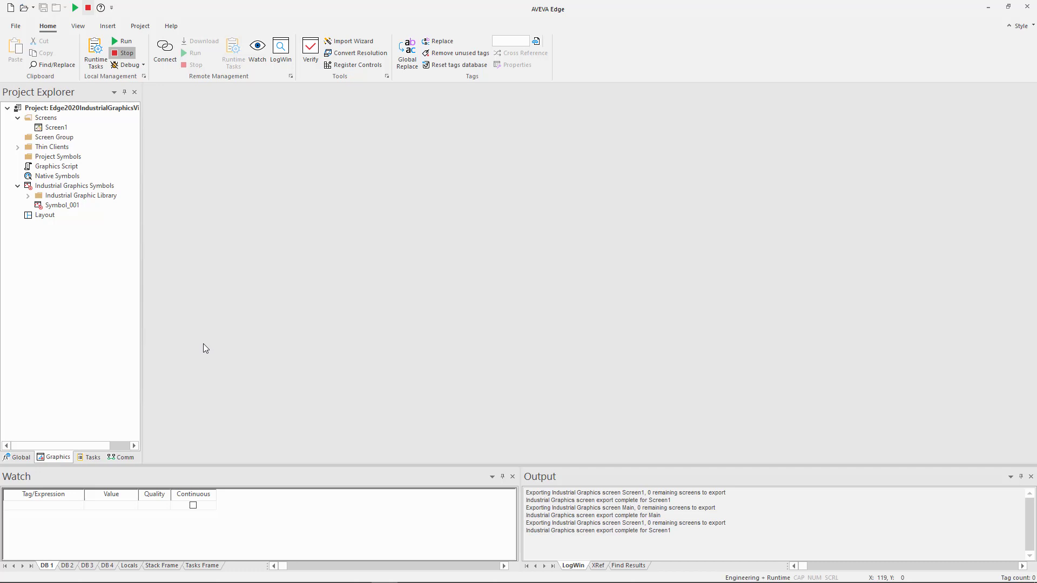
pyautogui.moveTo(205, 338)
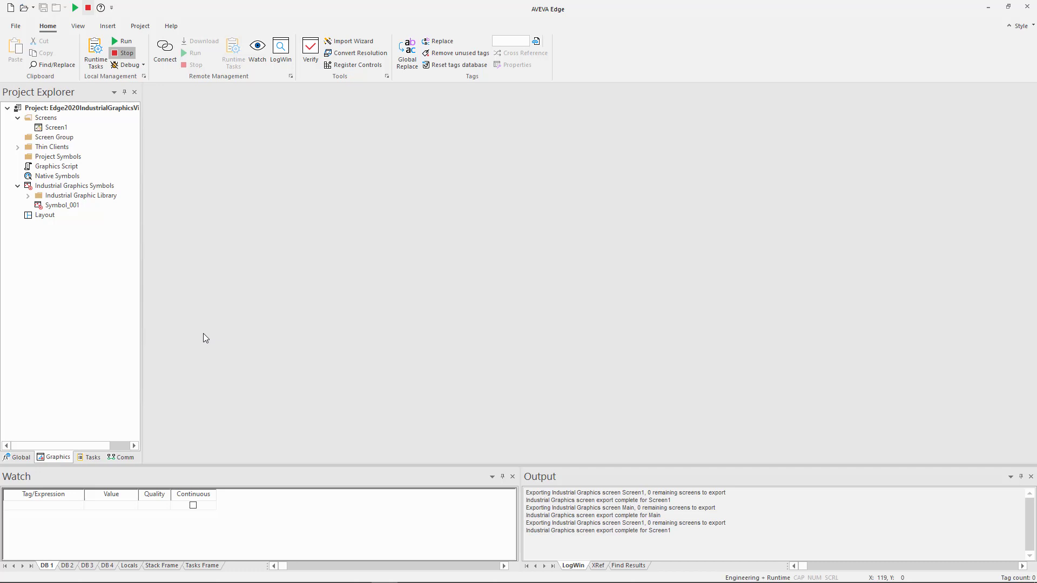
pyautogui.moveTo(167, 340)
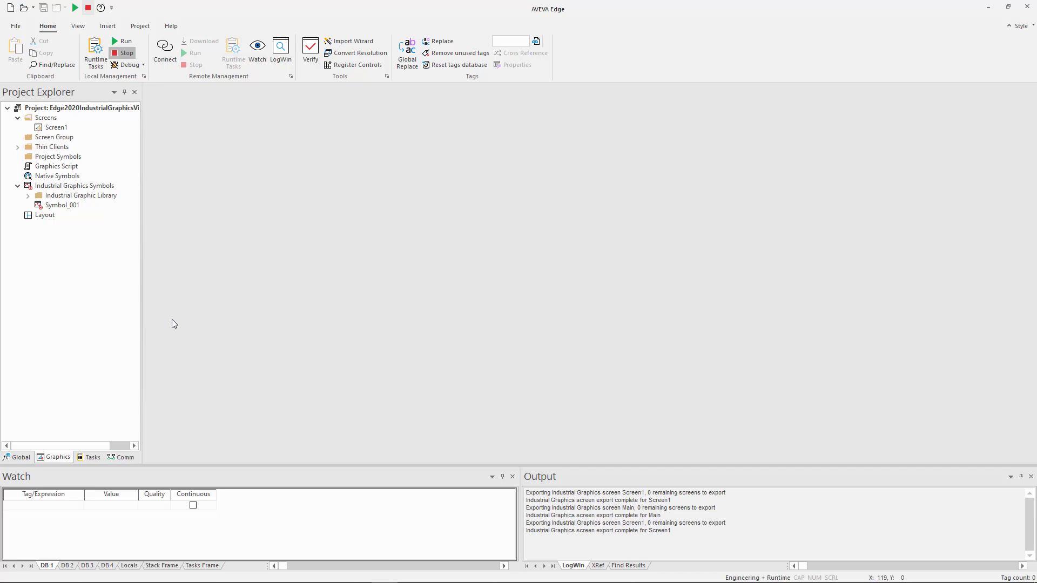
pyautogui.moveTo(187, 324)
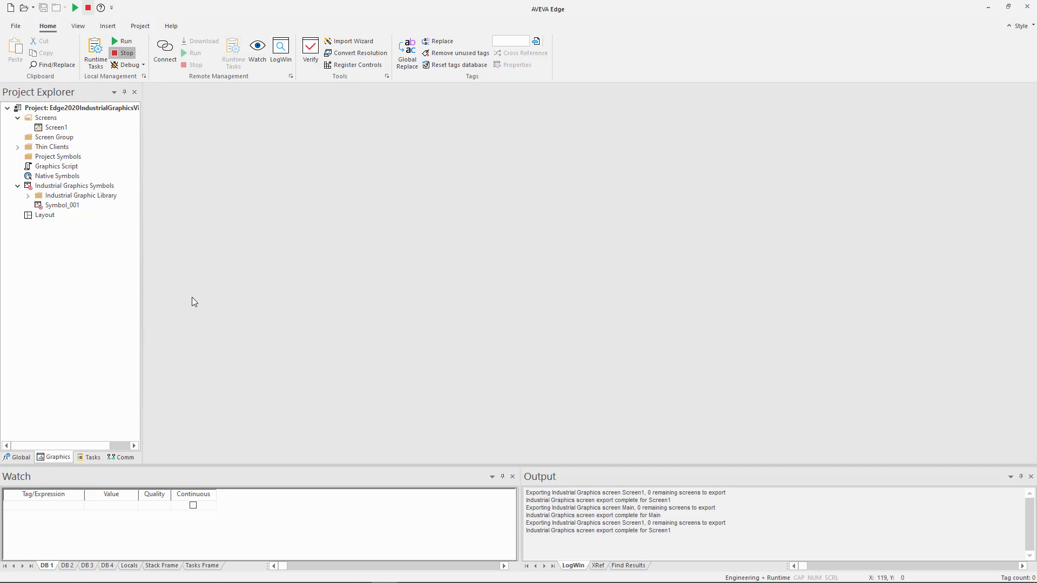
pyautogui.moveTo(225, 290)
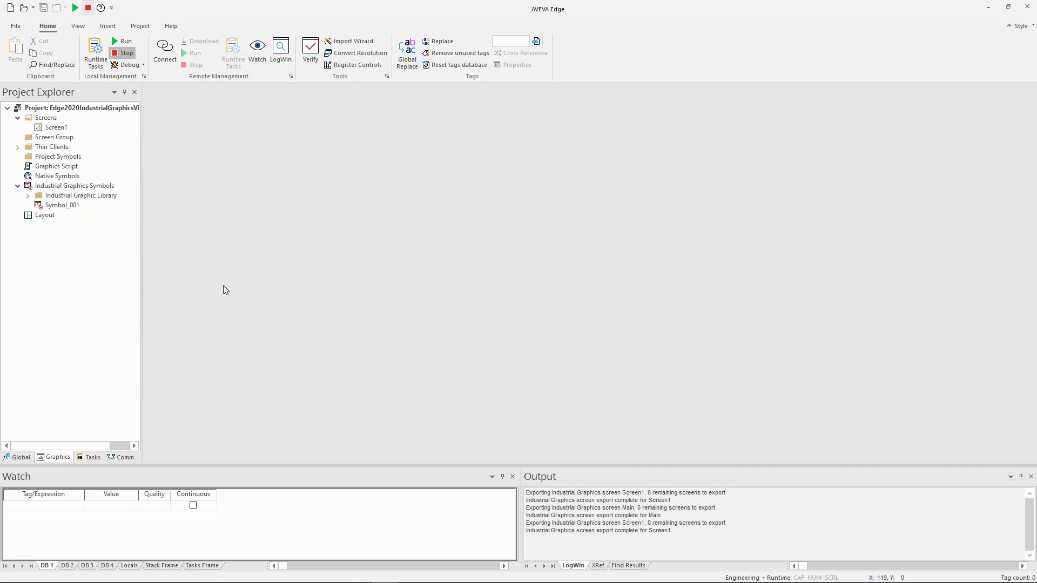